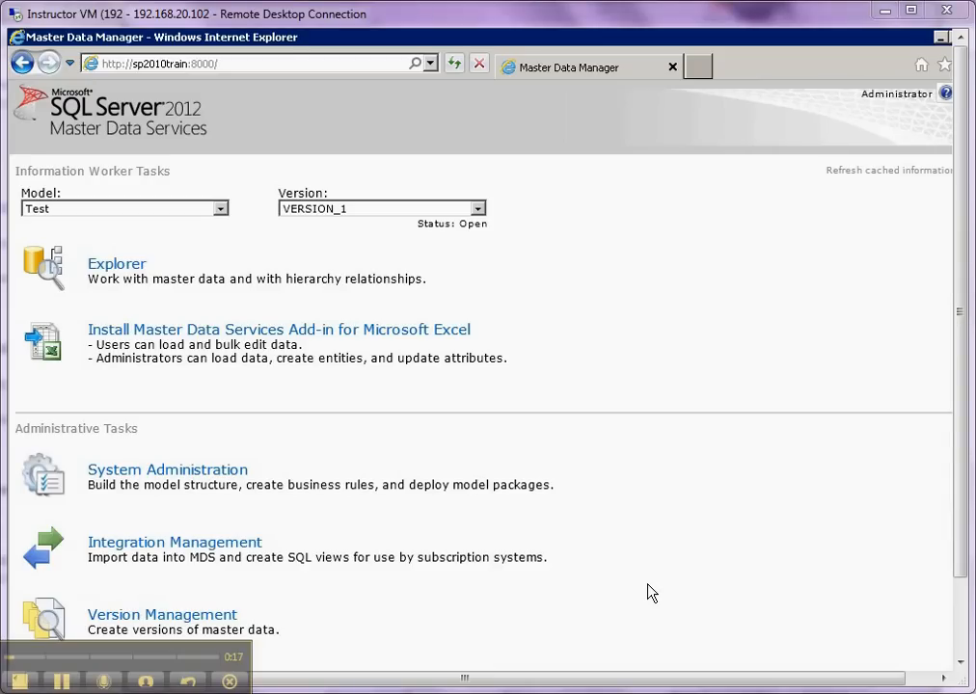
mouse_move(110, 270)
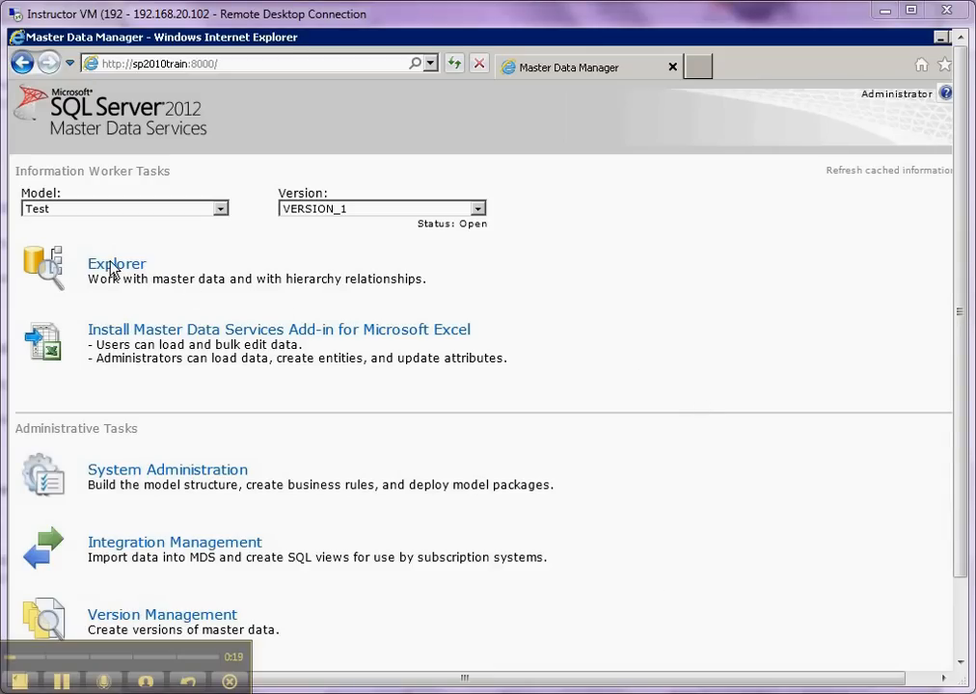
mouse_move(230, 484)
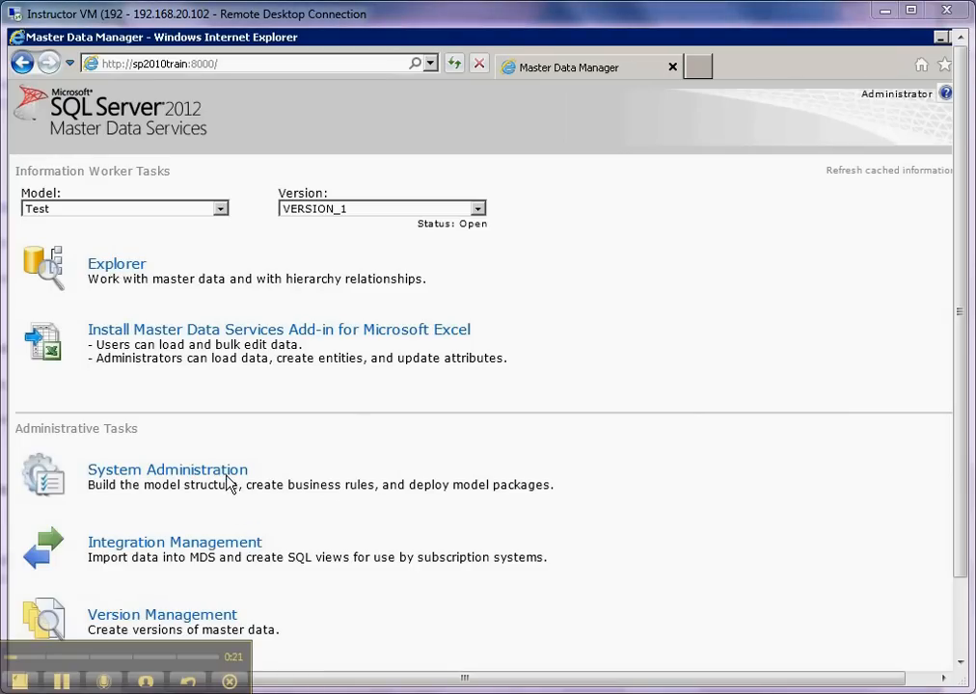
mouse_move(220, 624)
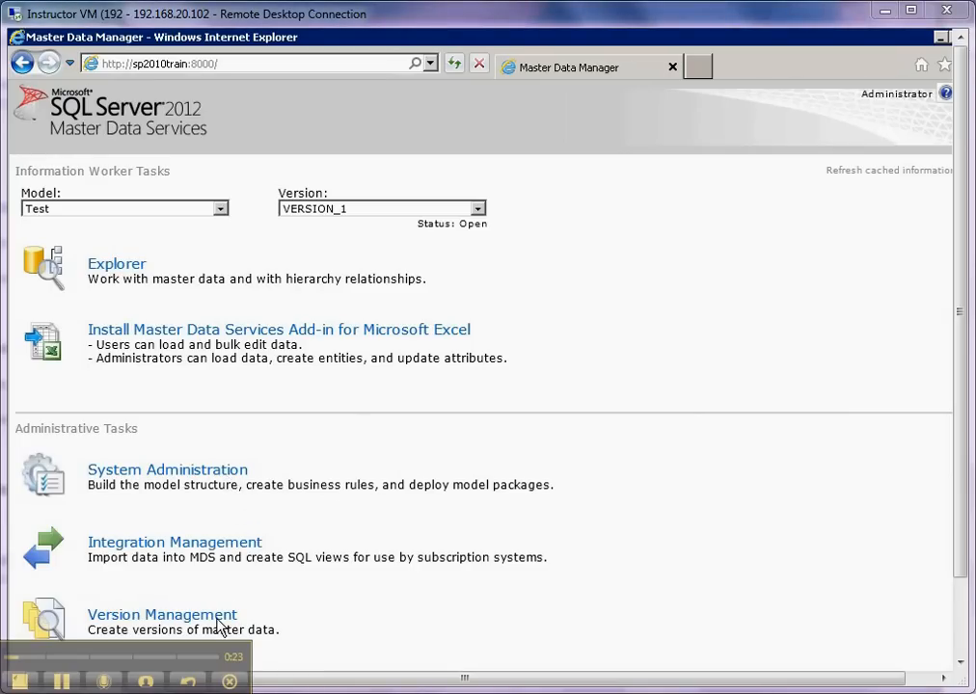
mouse_move(123, 272)
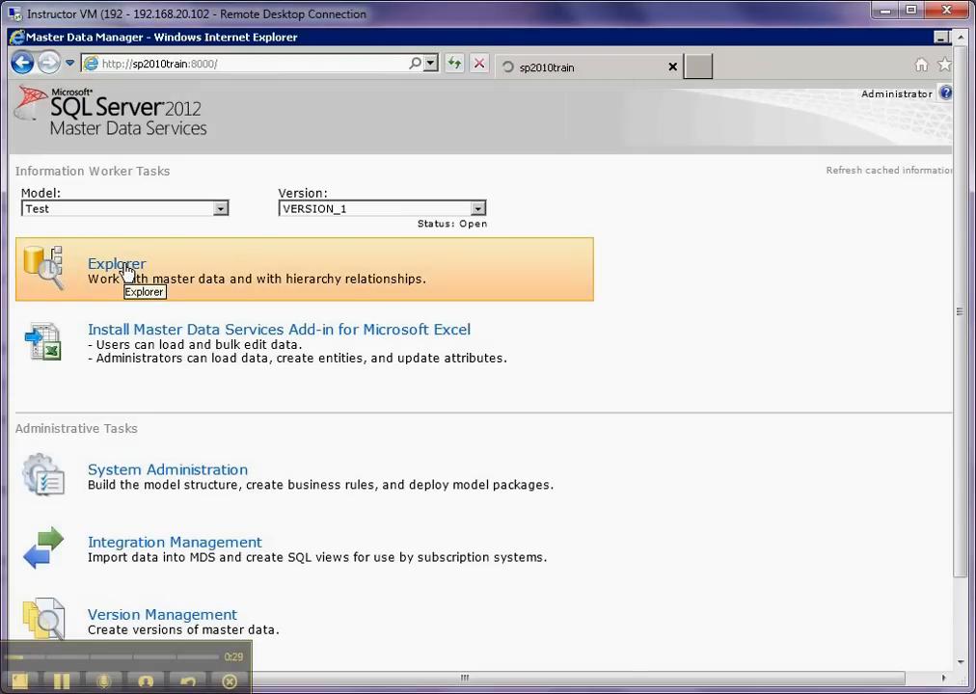
Step: Browse the Test model in Master Data Manager, viewing Test Entity, then the Title entity's members a–e
left_click(116, 263)
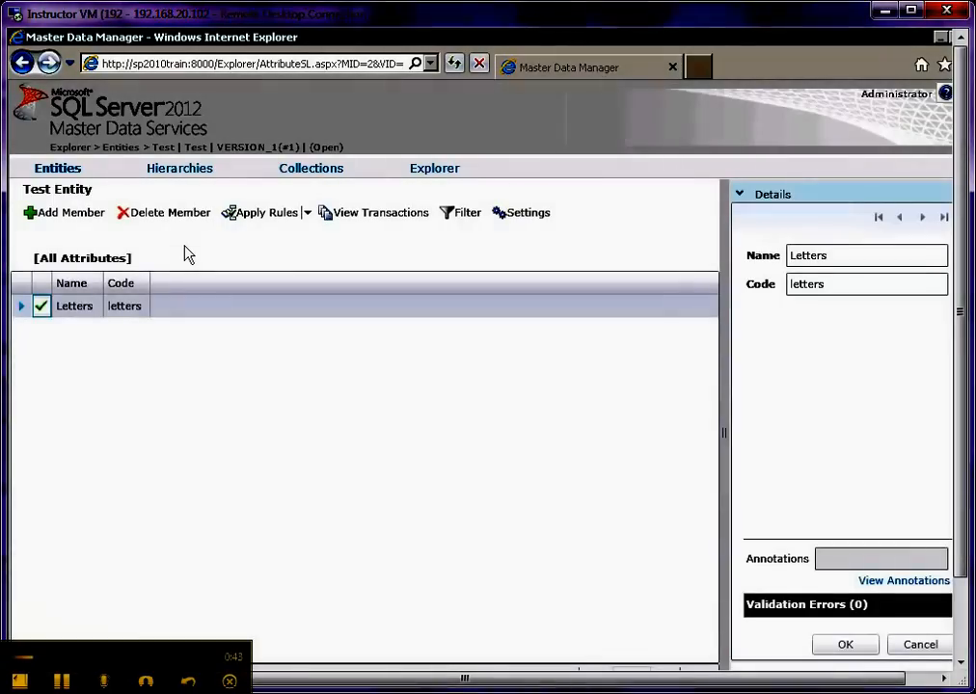
left_click(57, 168)
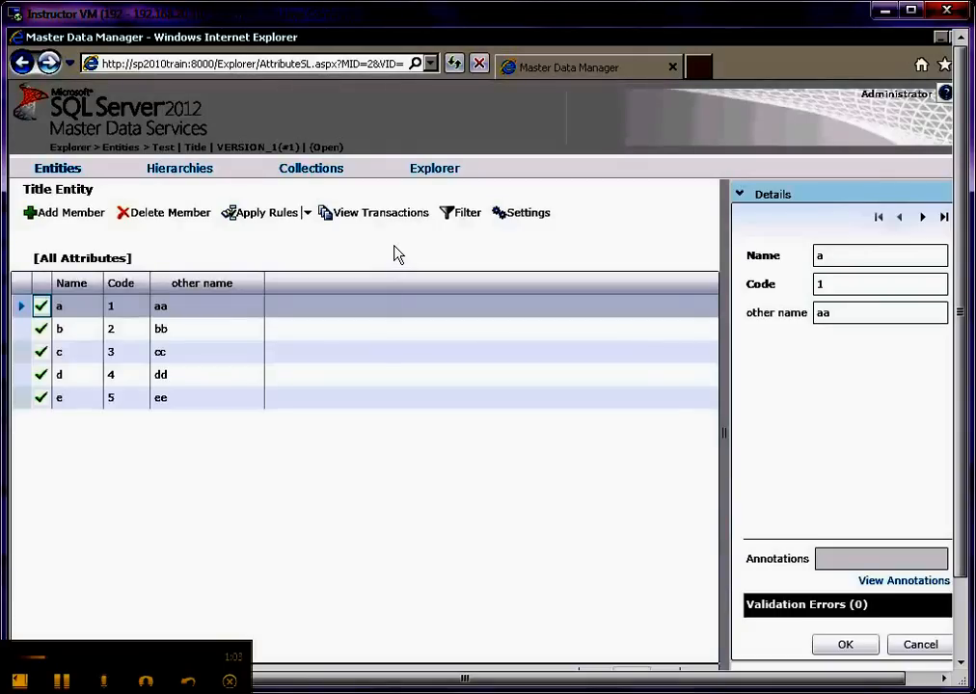
mouse_move(392, 248)
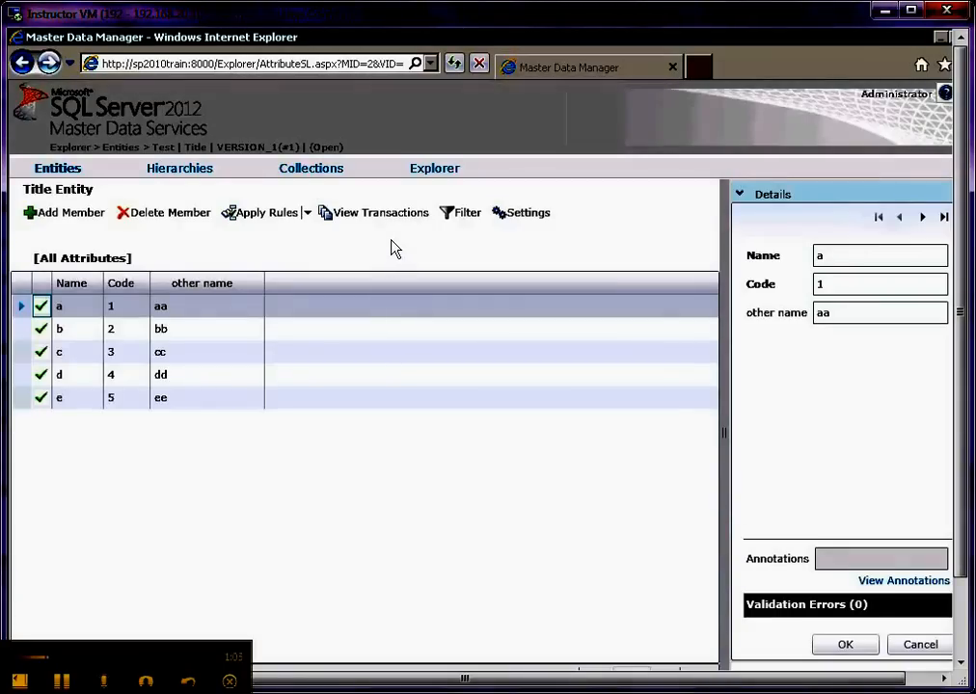
left_click(222, 397)
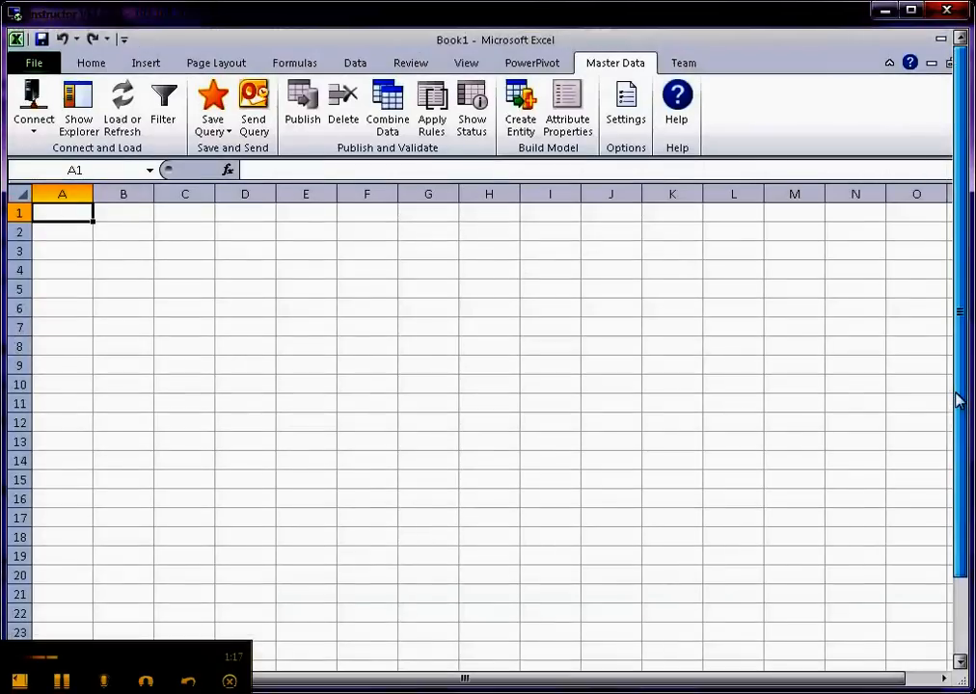
mouse_move(568, 307)
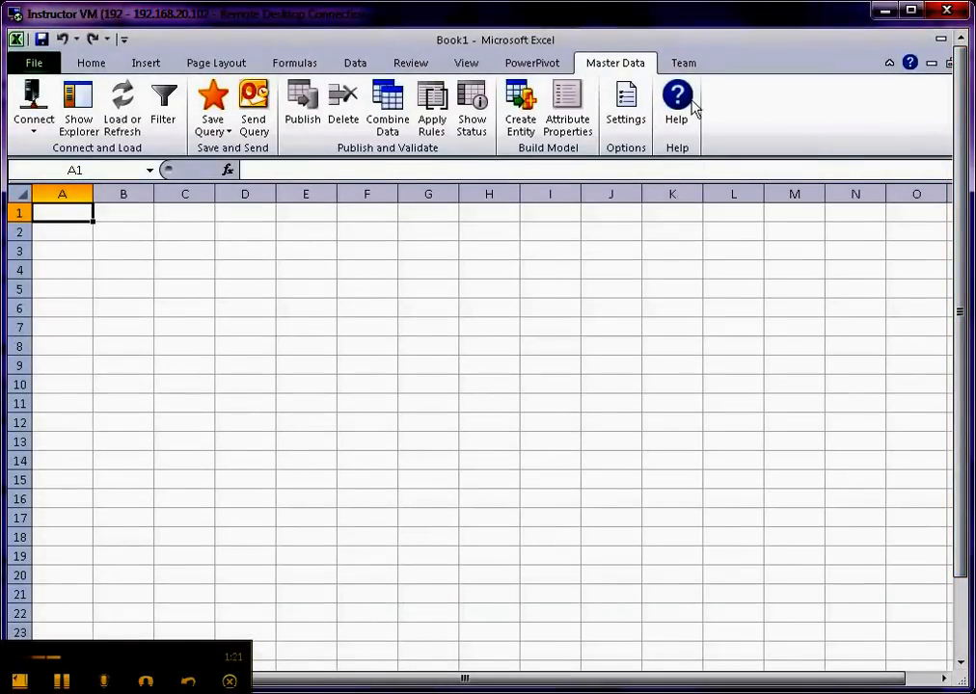
mouse_move(723, 63)
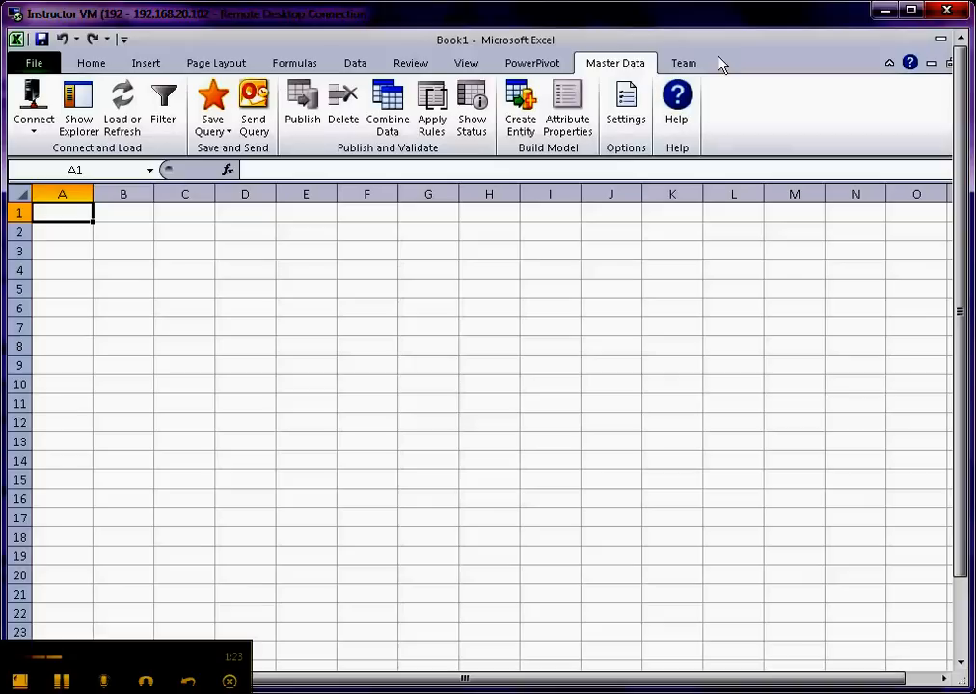
mouse_move(806, 48)
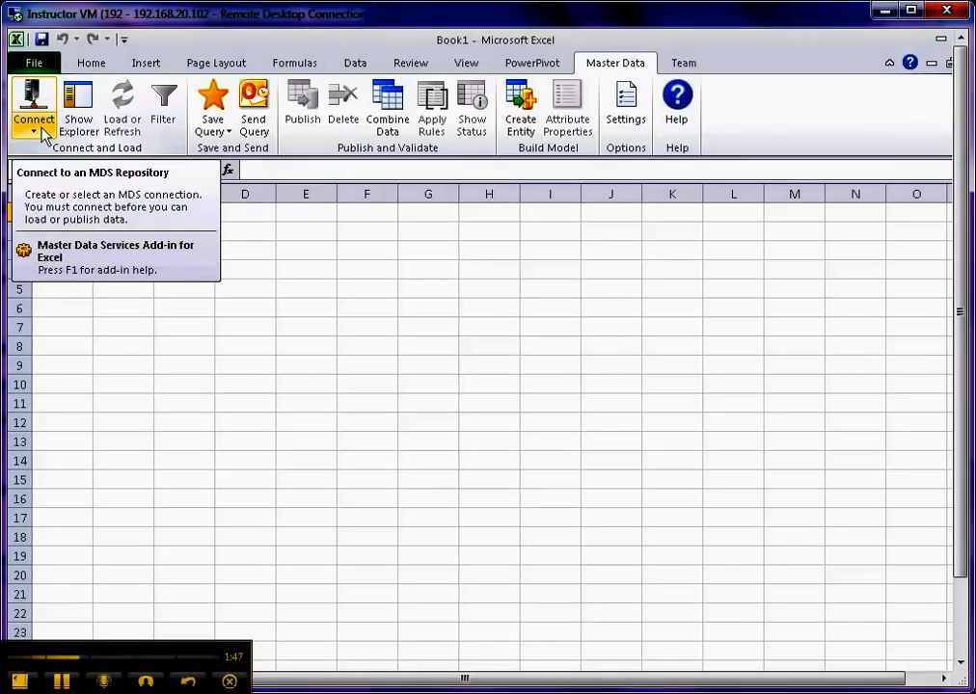
Step: In Manage Connections, cancel a new connection and select the existing 'test' connection to sp2010train
left_click(33, 132)
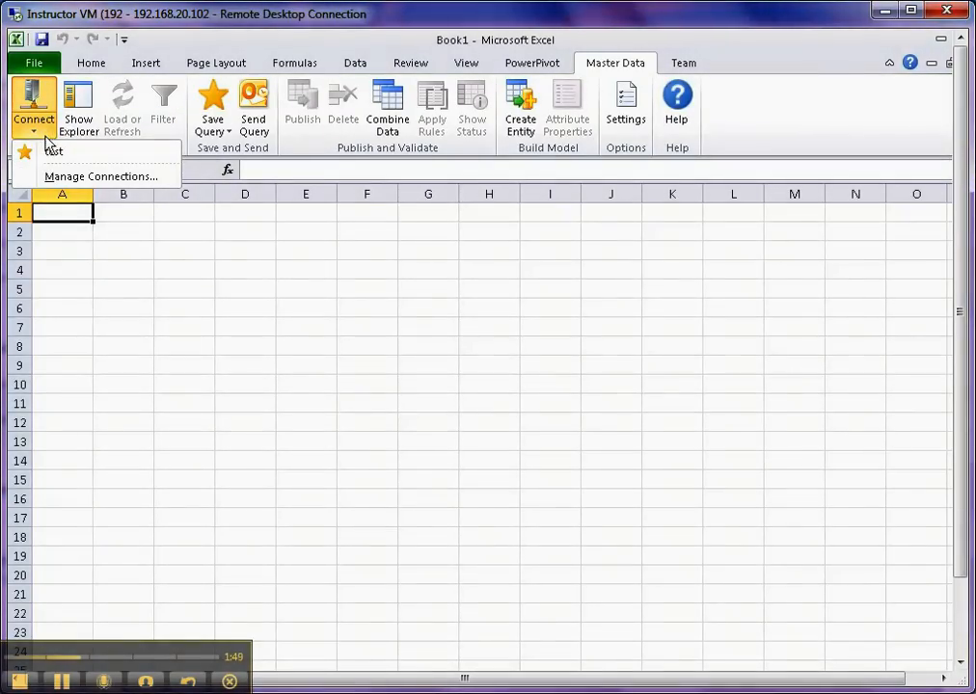
left_click(100, 176)
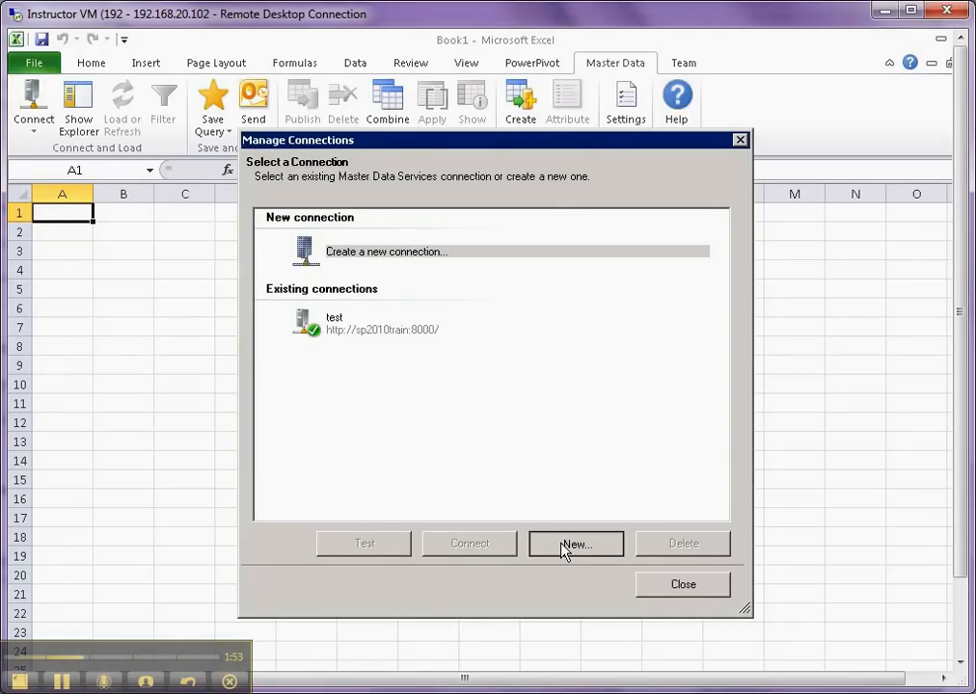
left_click(575, 543)
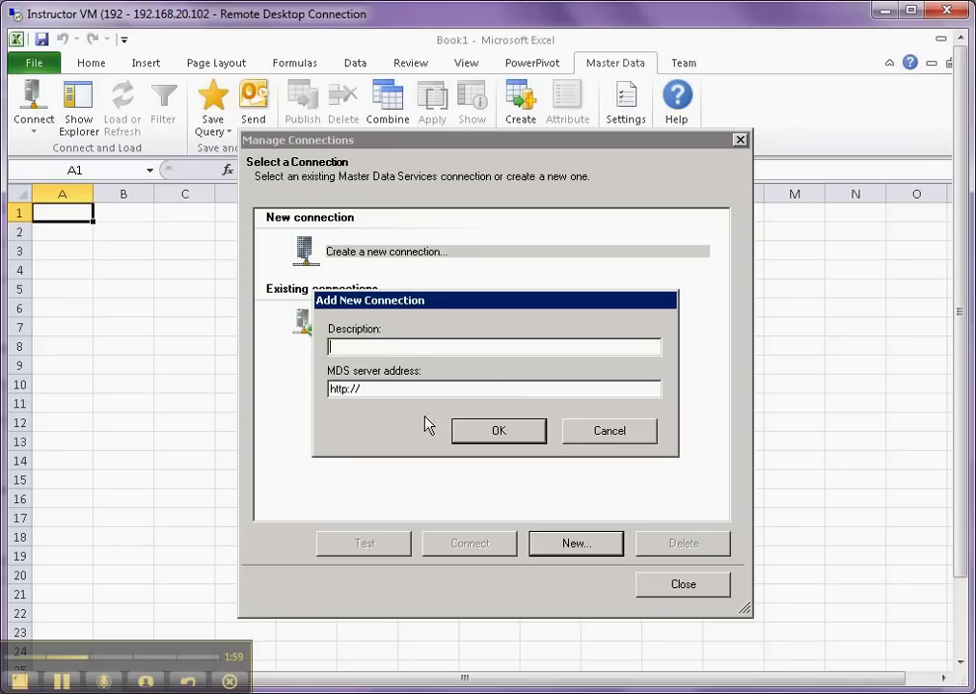
left_click(499, 431)
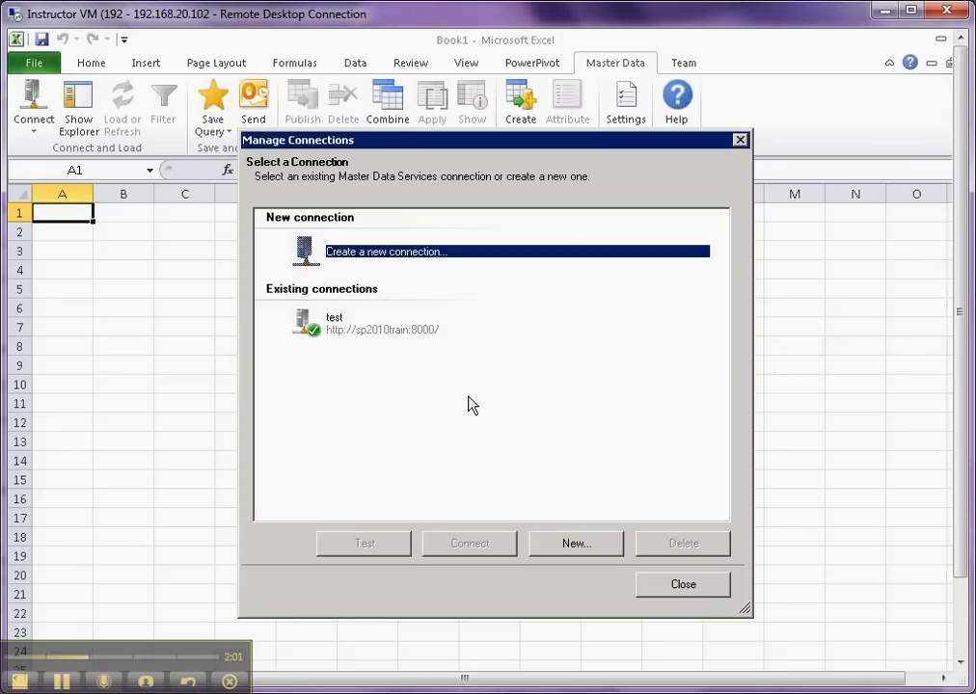
left_click(382, 323)
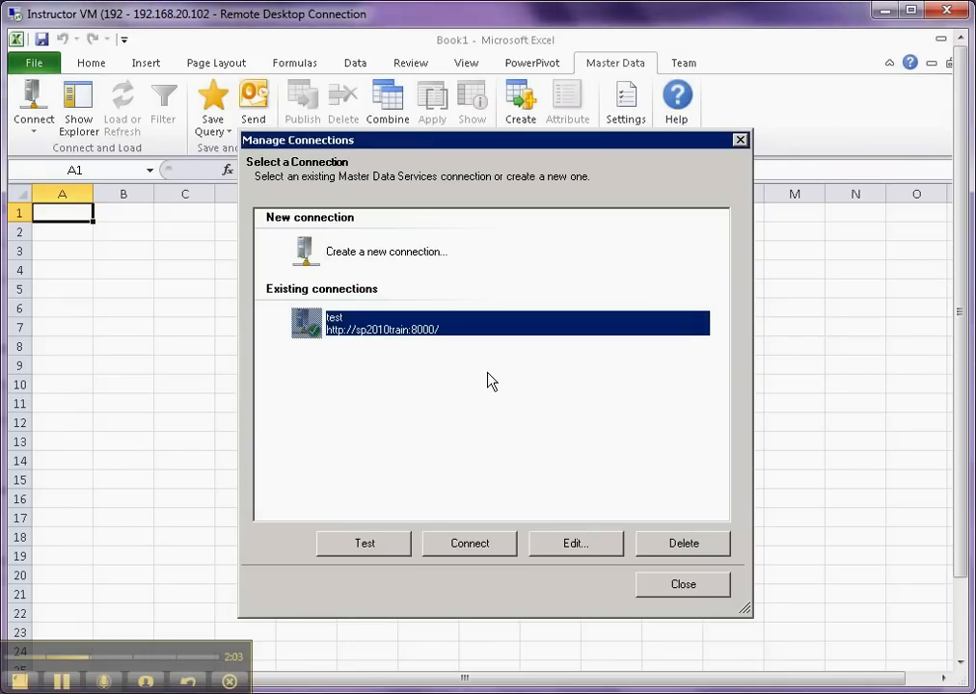
mouse_move(447, 357)
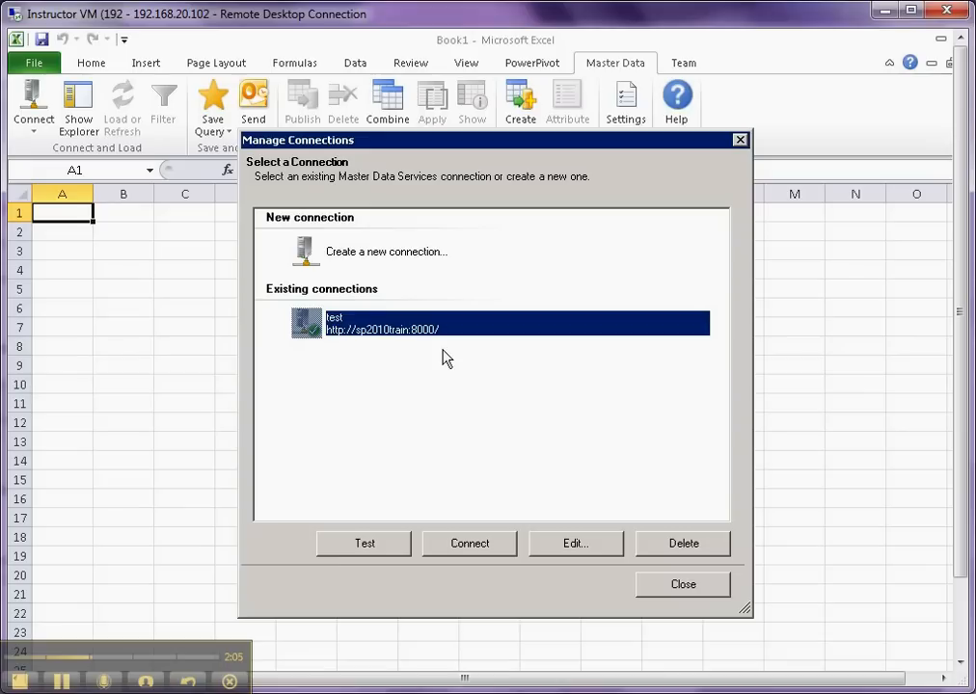
mouse_move(404, 566)
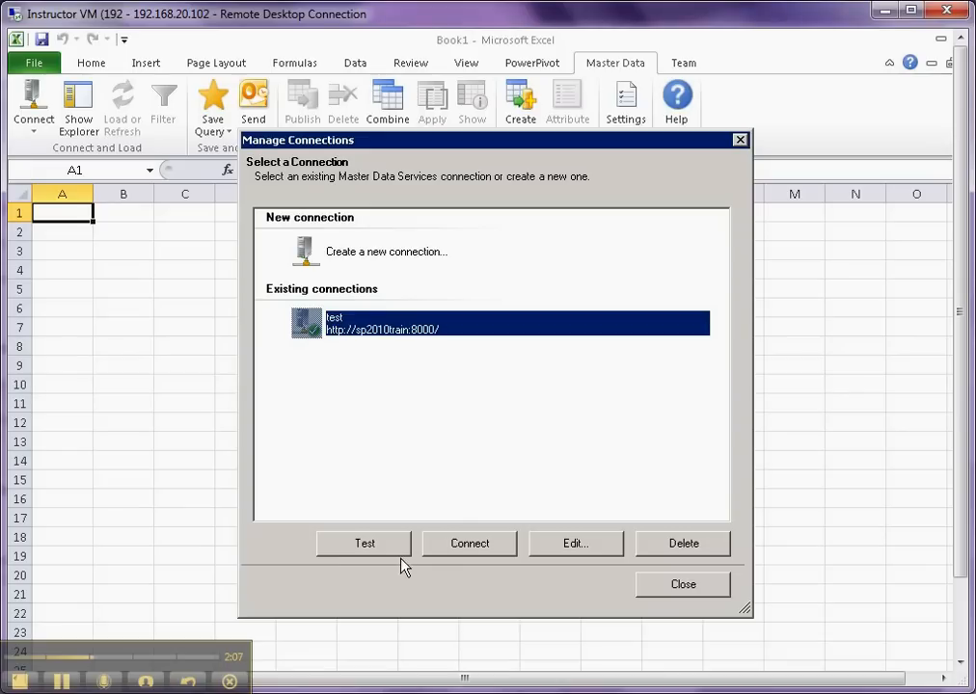
left_click(364, 543)
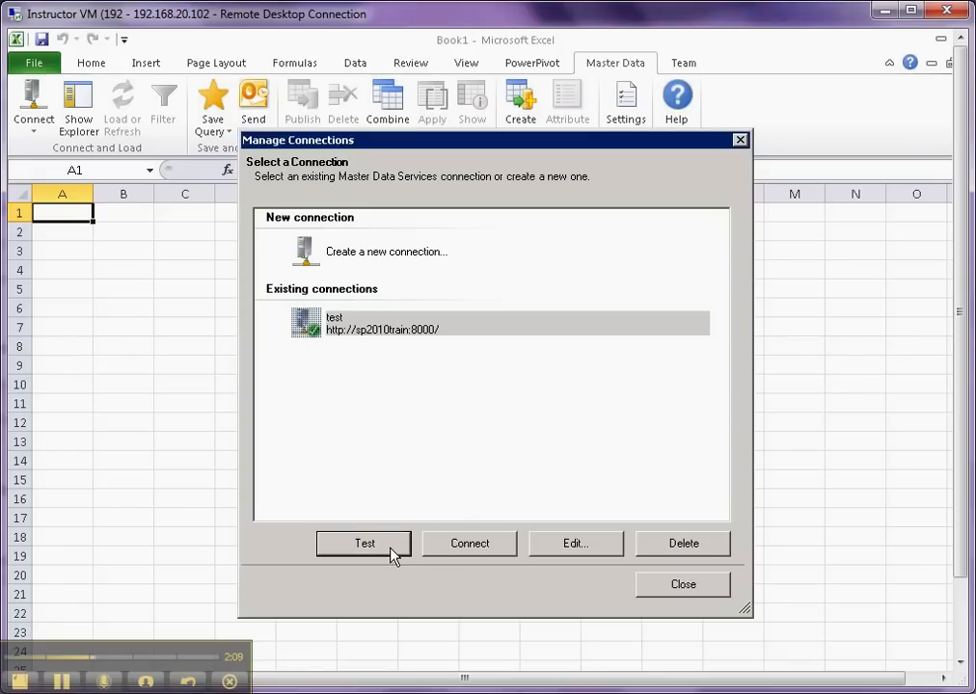
left_click(364, 543)
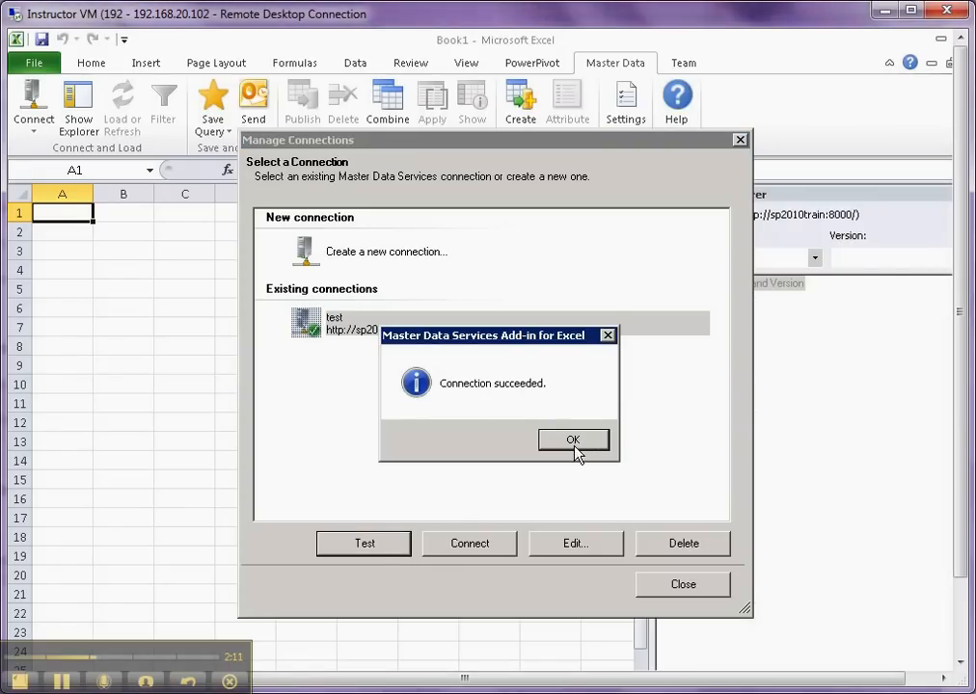
left_click(573, 440)
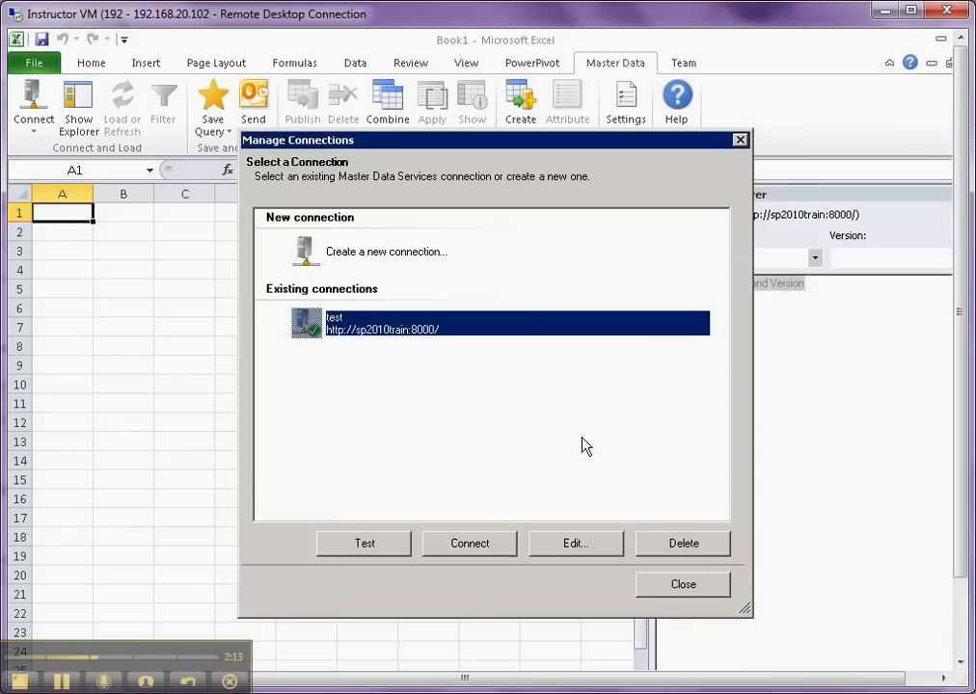
mouse_move(598, 434)
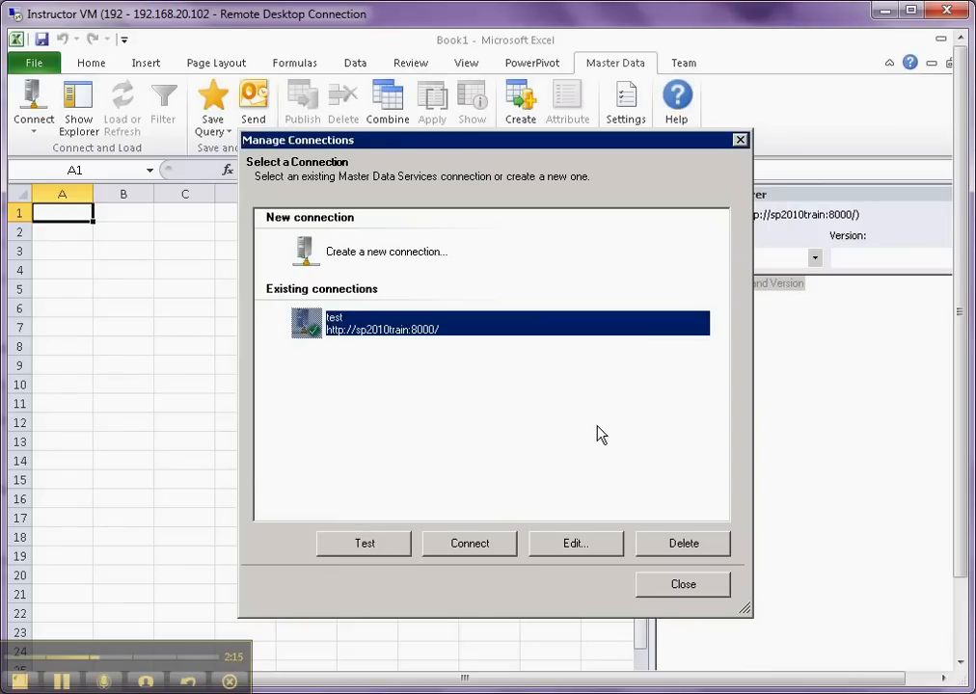
mouse_move(615, 430)
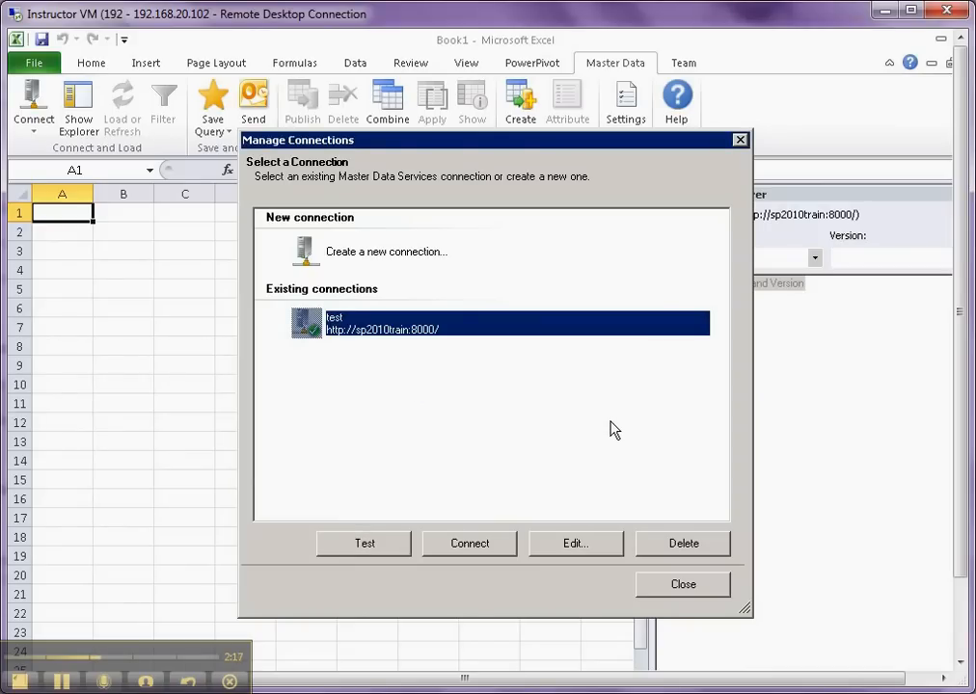
mouse_move(626, 428)
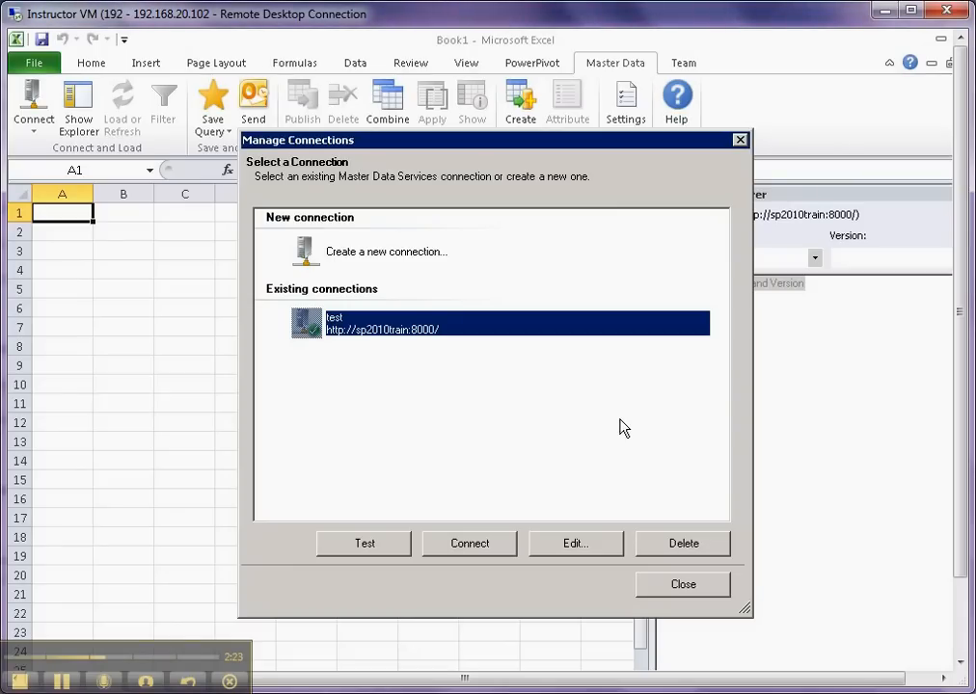
mouse_move(627, 427)
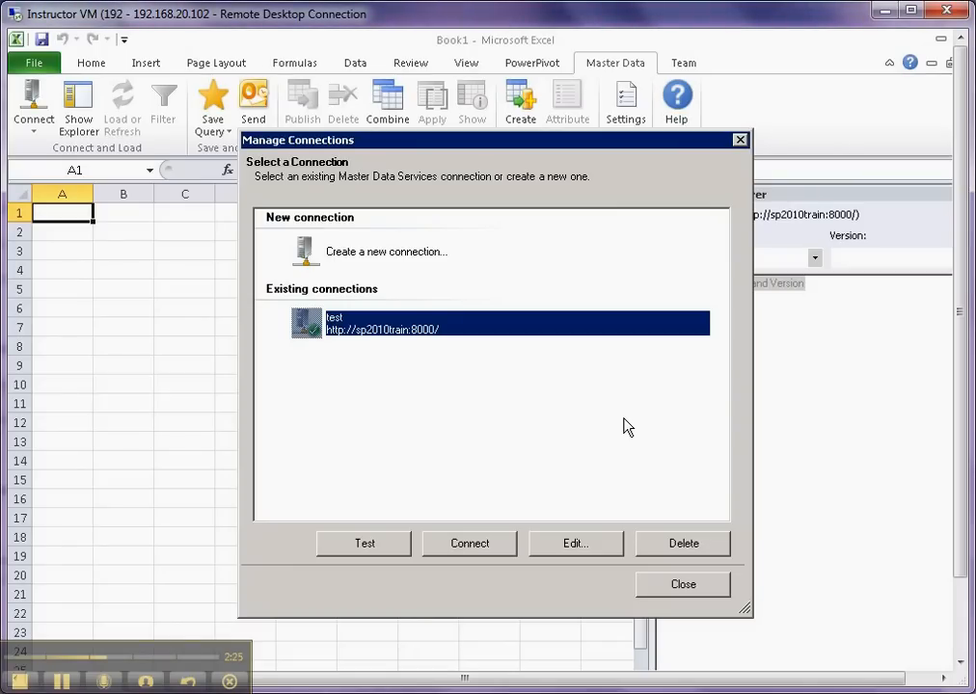
mouse_move(628, 430)
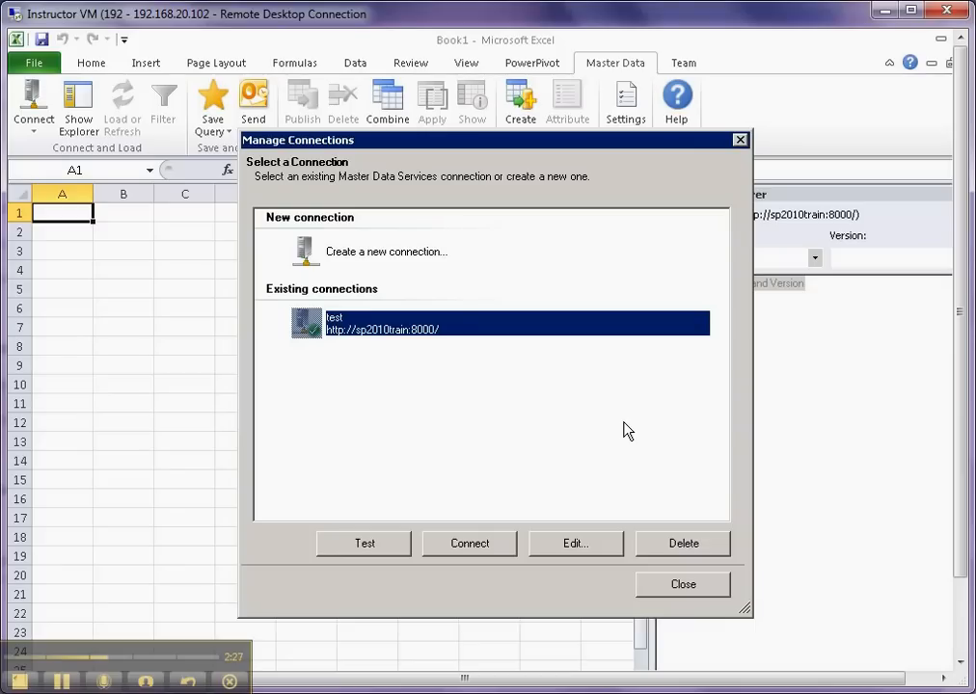
mouse_move(628, 427)
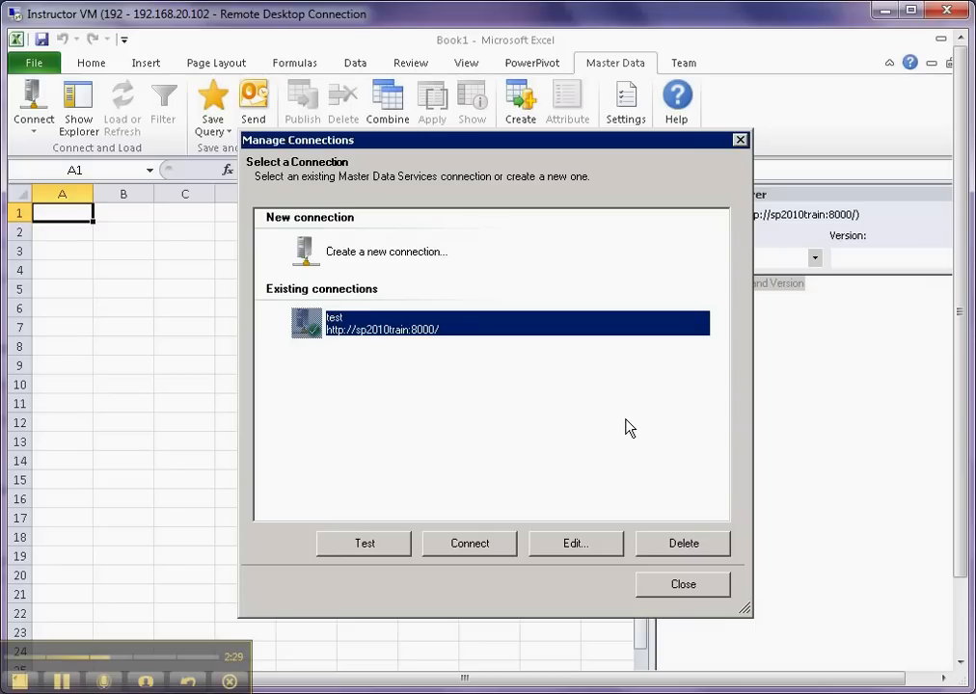
mouse_move(704, 589)
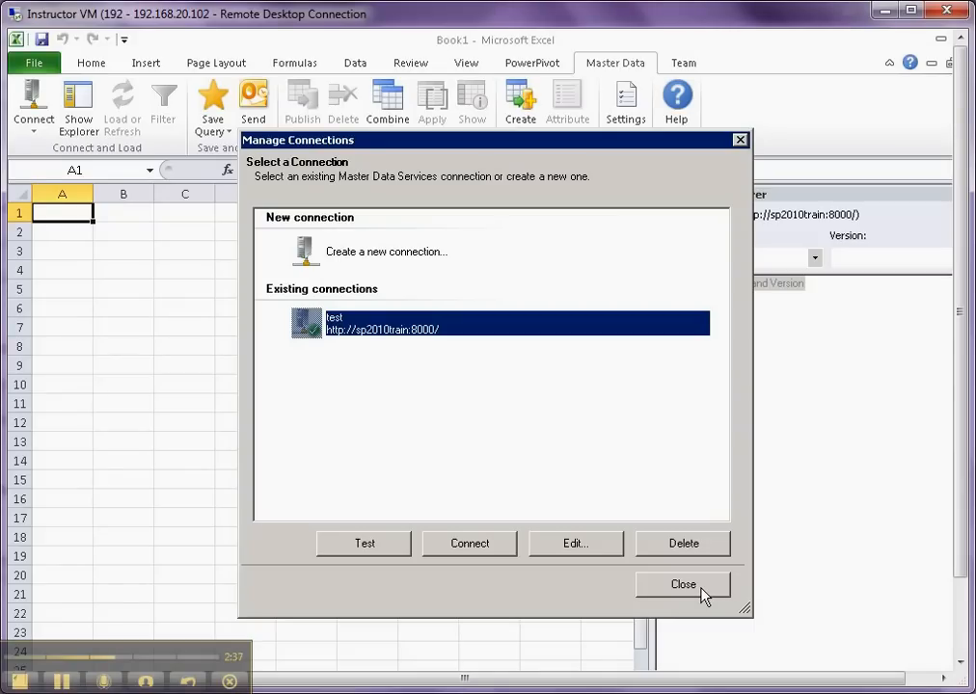
Step: Close Manage Connections, then pick the Test model and its Title entity in Master Data Explorer
left_click(683, 584)
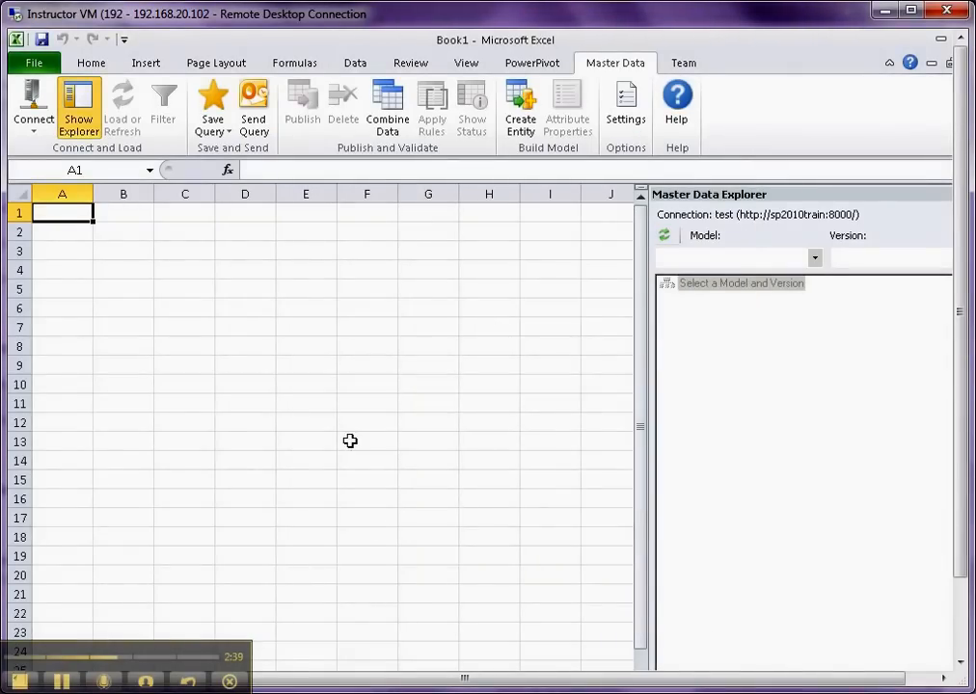
mouse_move(367, 435)
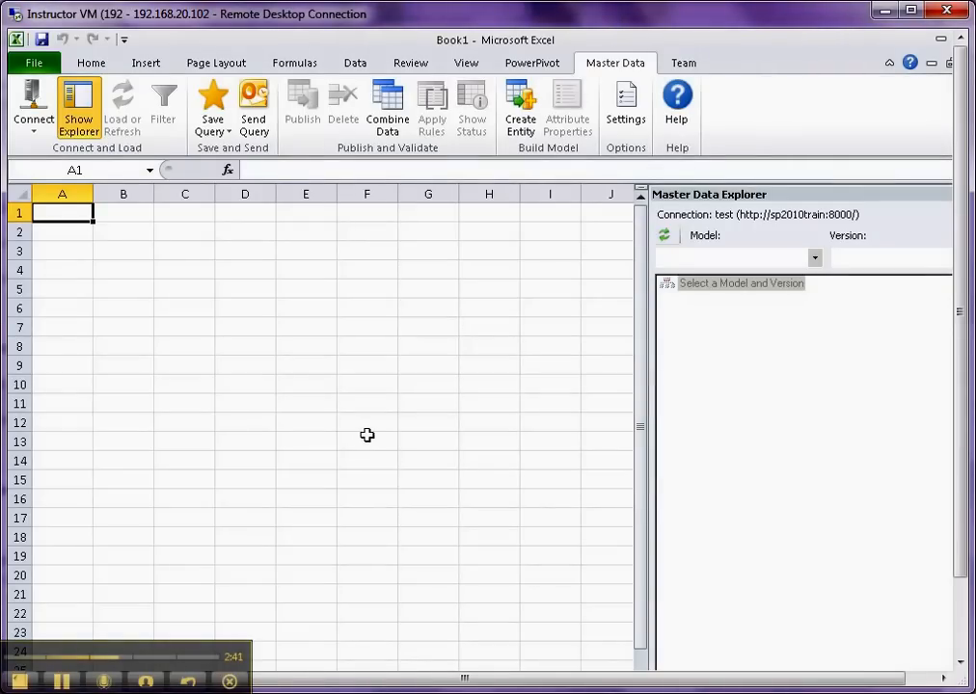
mouse_move(373, 429)
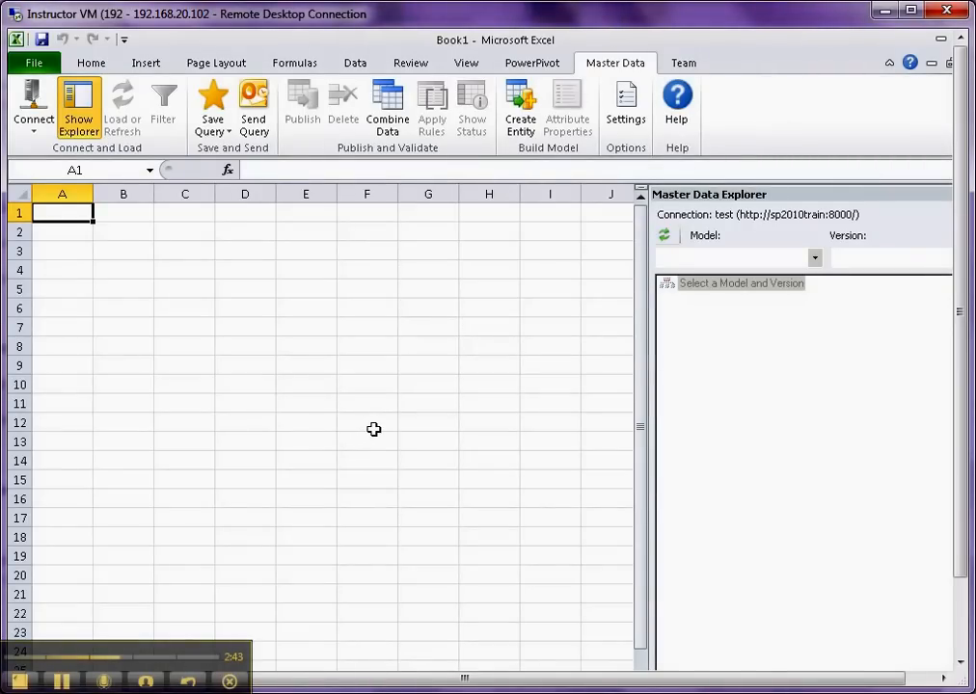
mouse_move(248, 443)
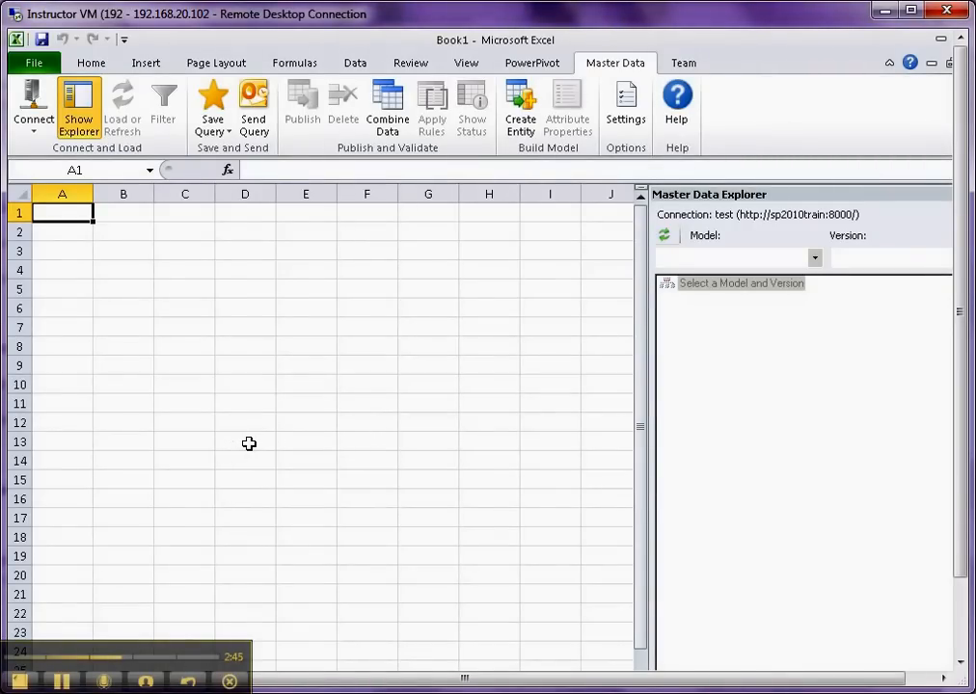
mouse_move(242, 451)
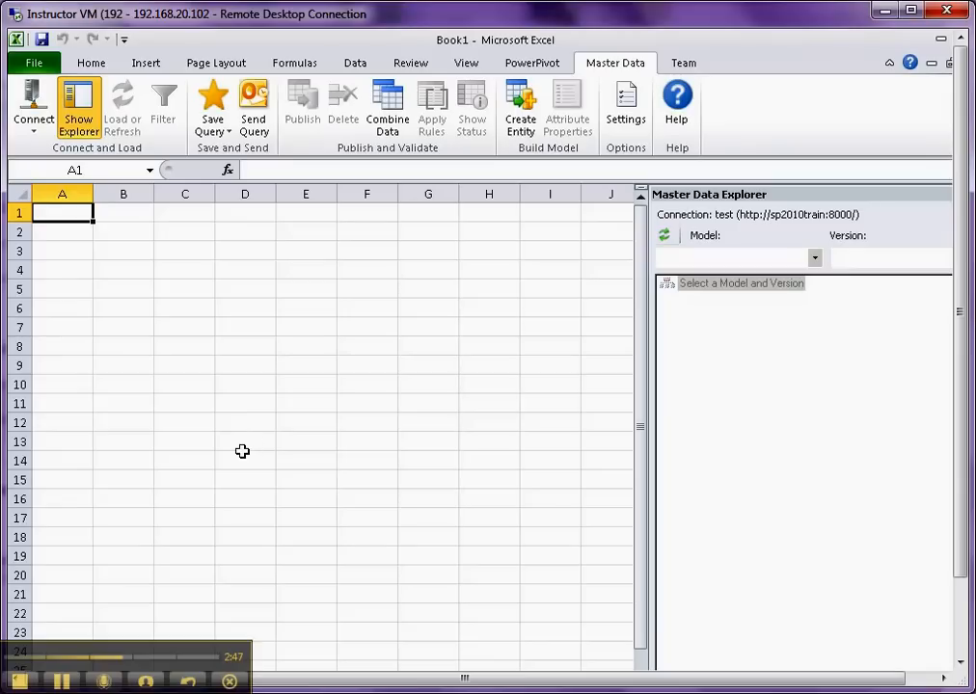
mouse_move(174, 296)
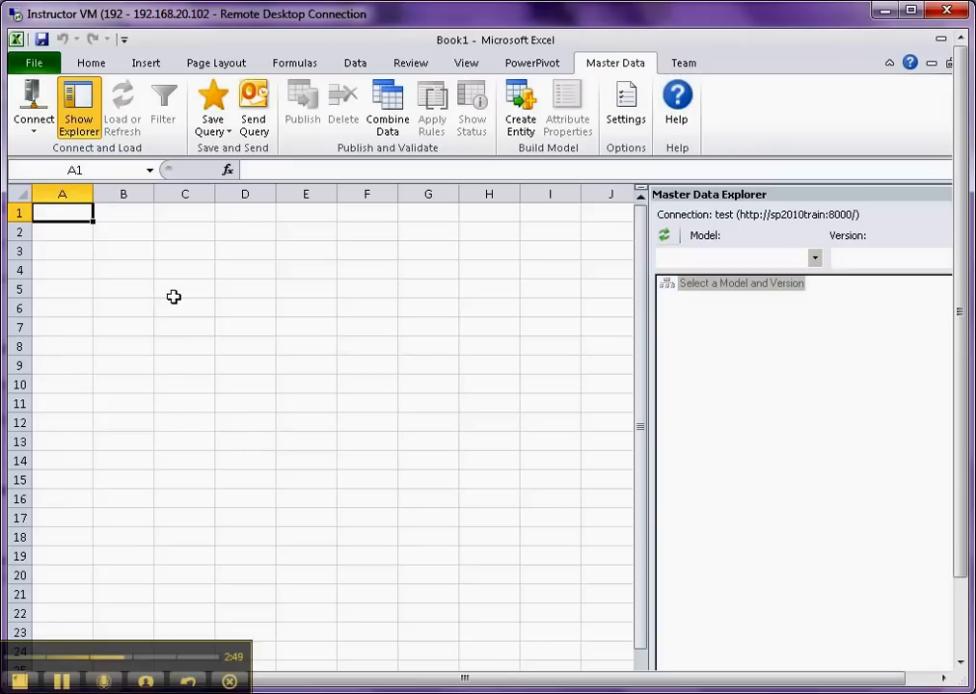
mouse_move(816, 260)
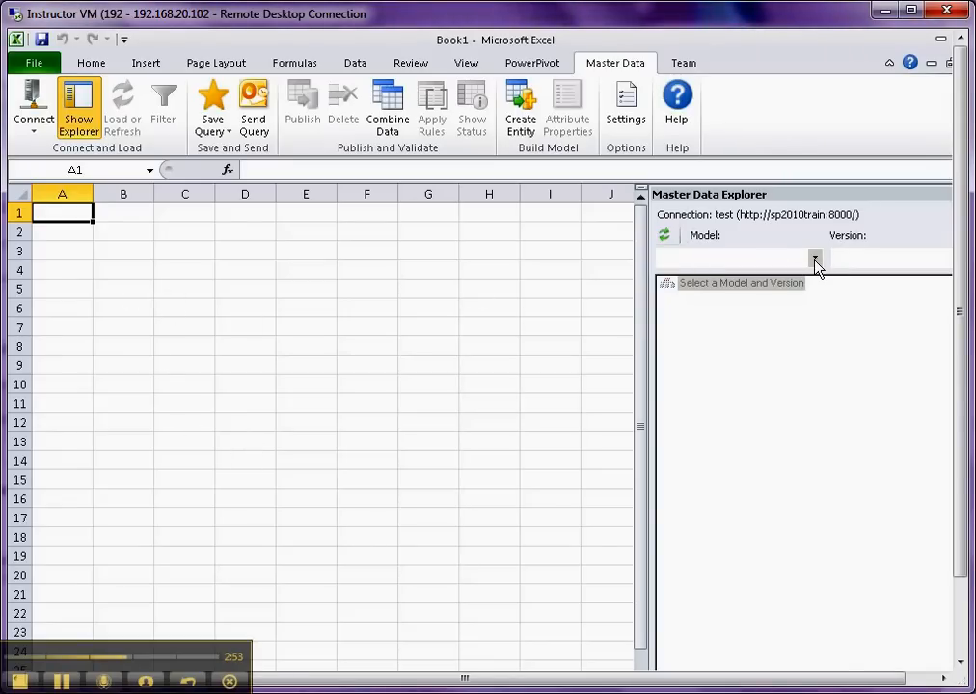
left_click(814, 257)
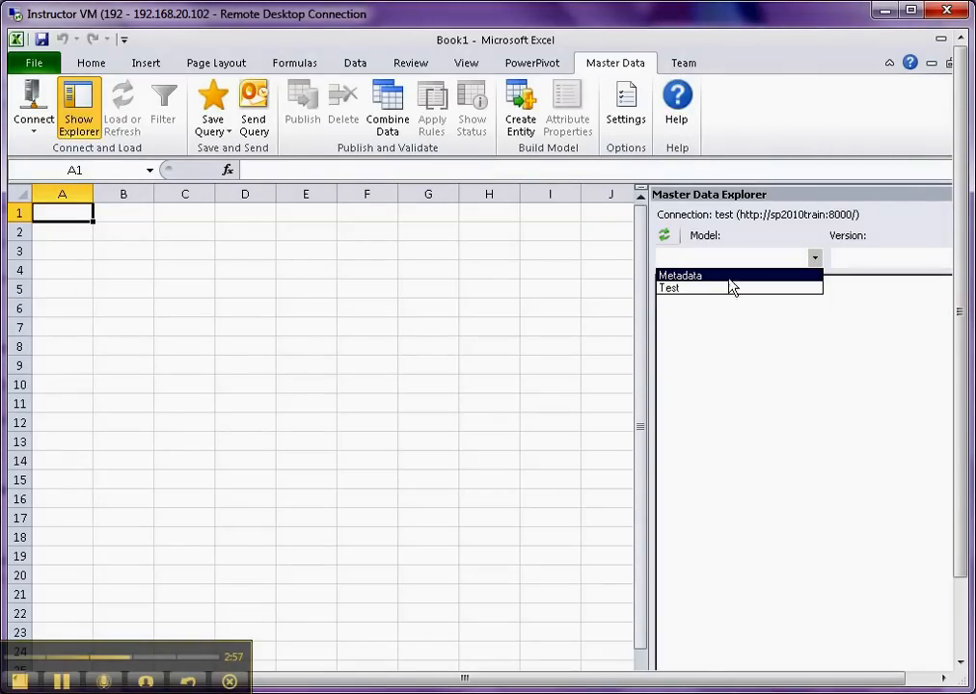
left_click(669, 287)
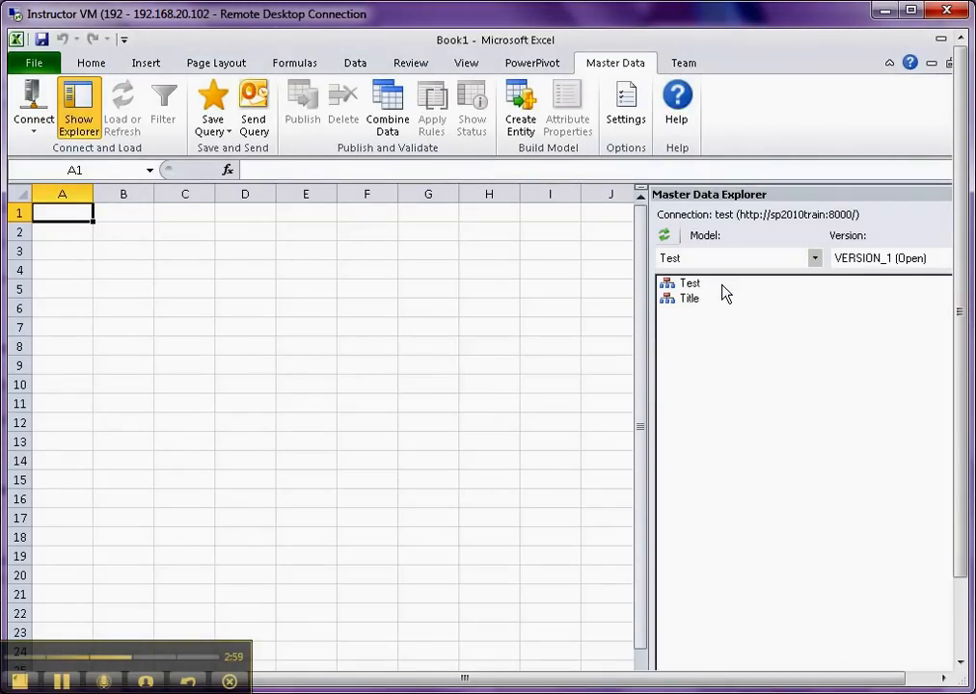
mouse_move(699, 318)
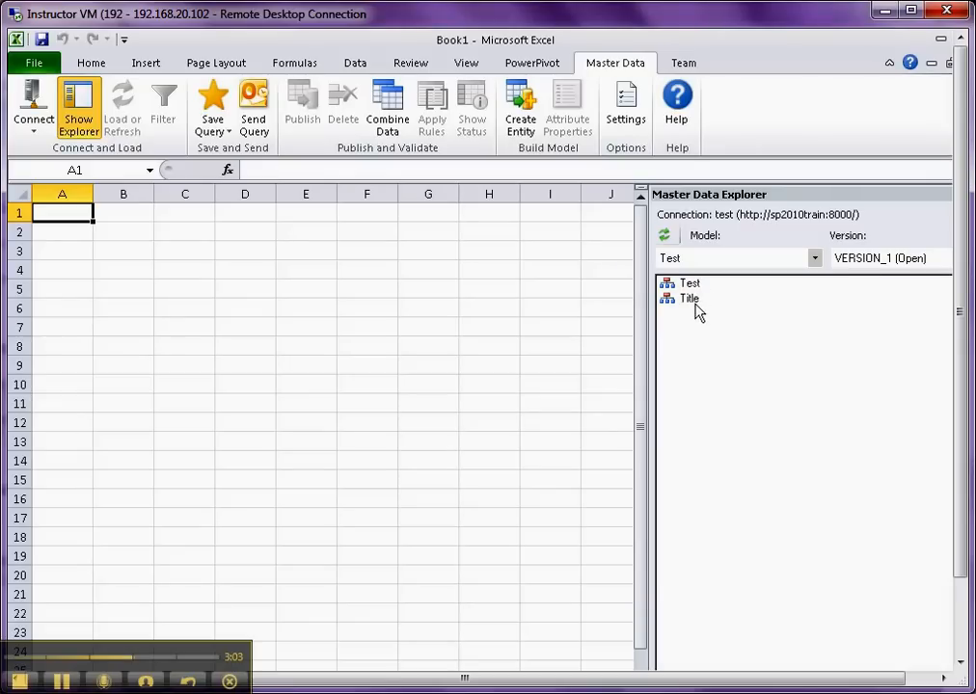
left_click(689, 298)
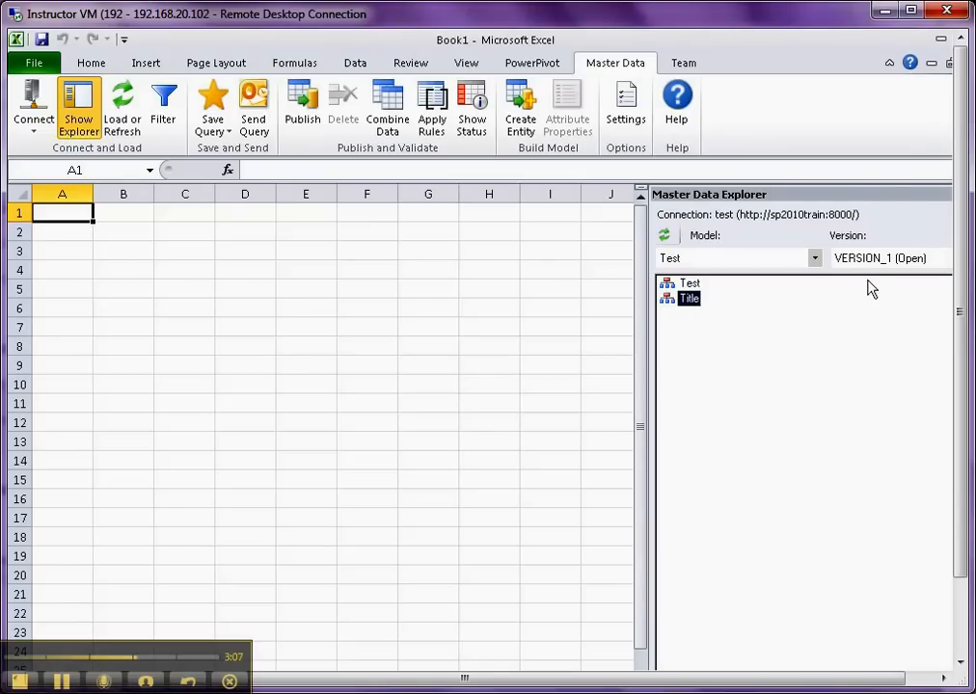
mouse_move(880, 266)
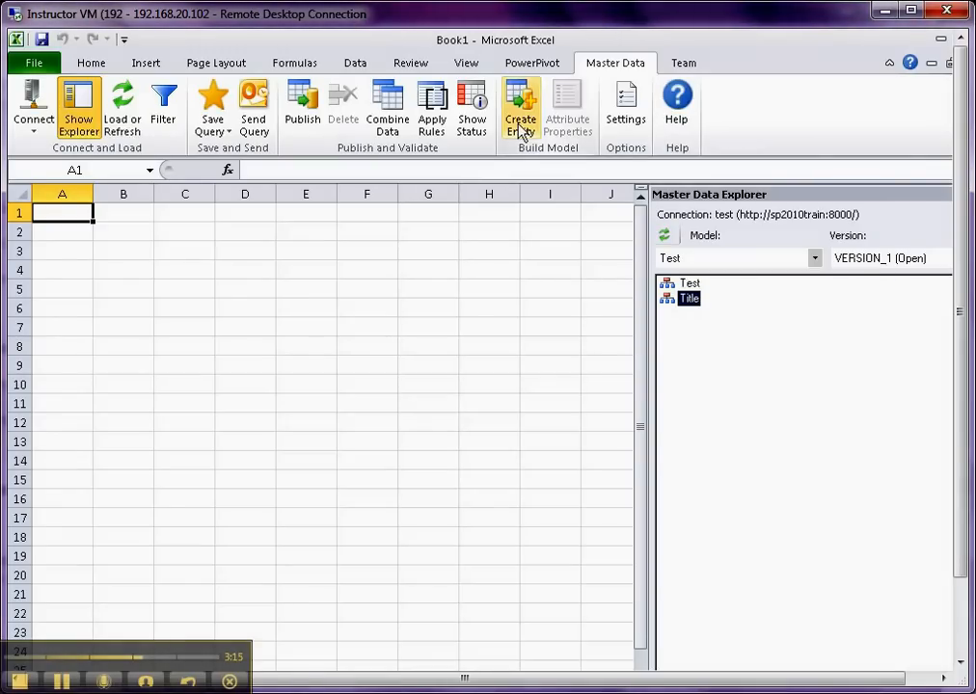
left_click(520, 107)
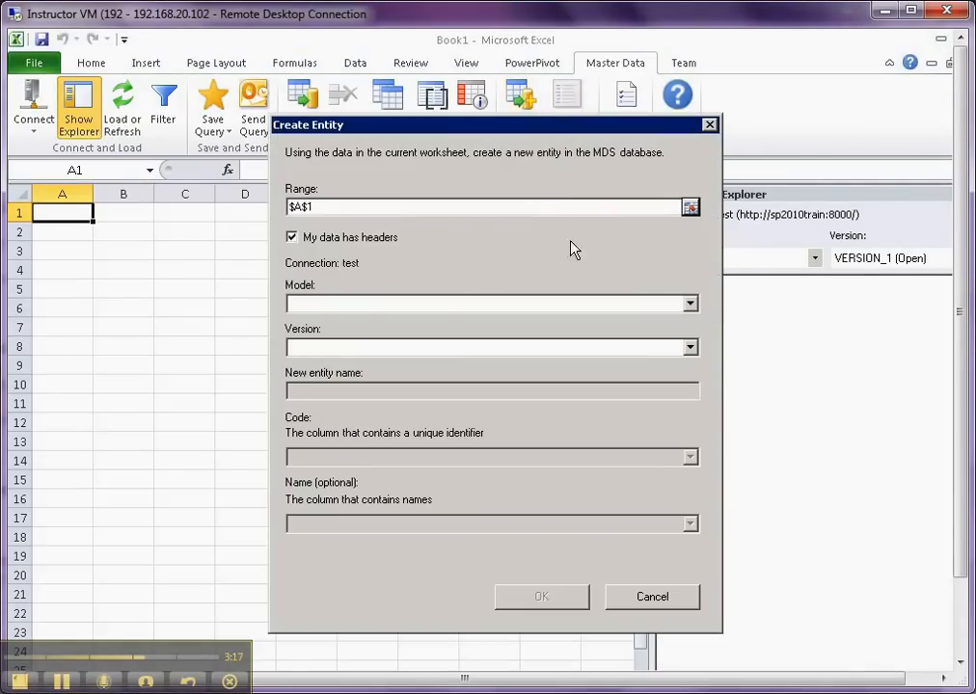
mouse_move(373, 462)
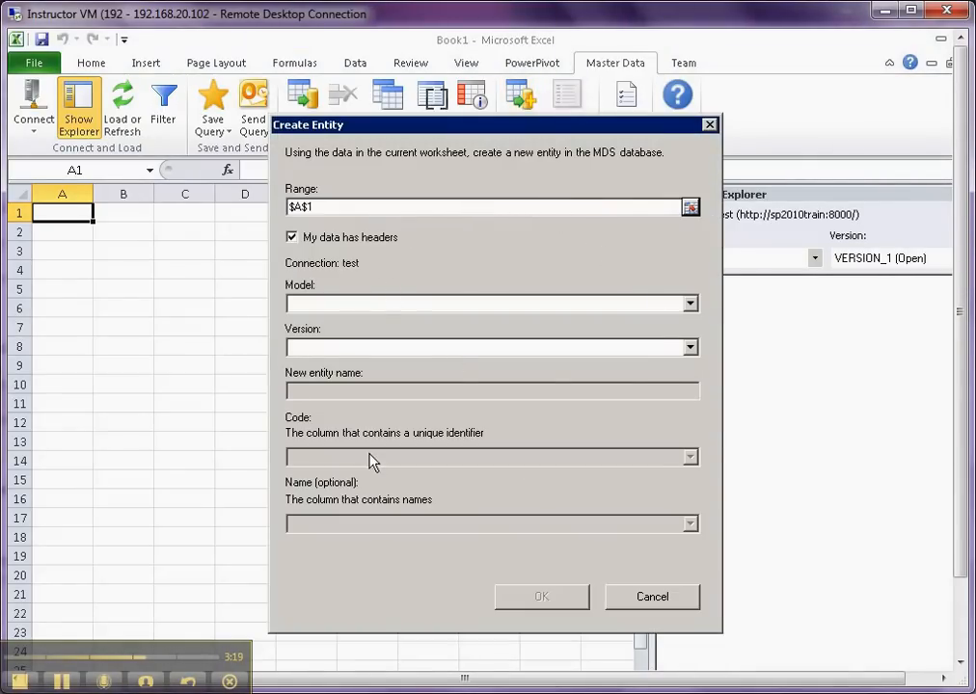
mouse_move(410, 279)
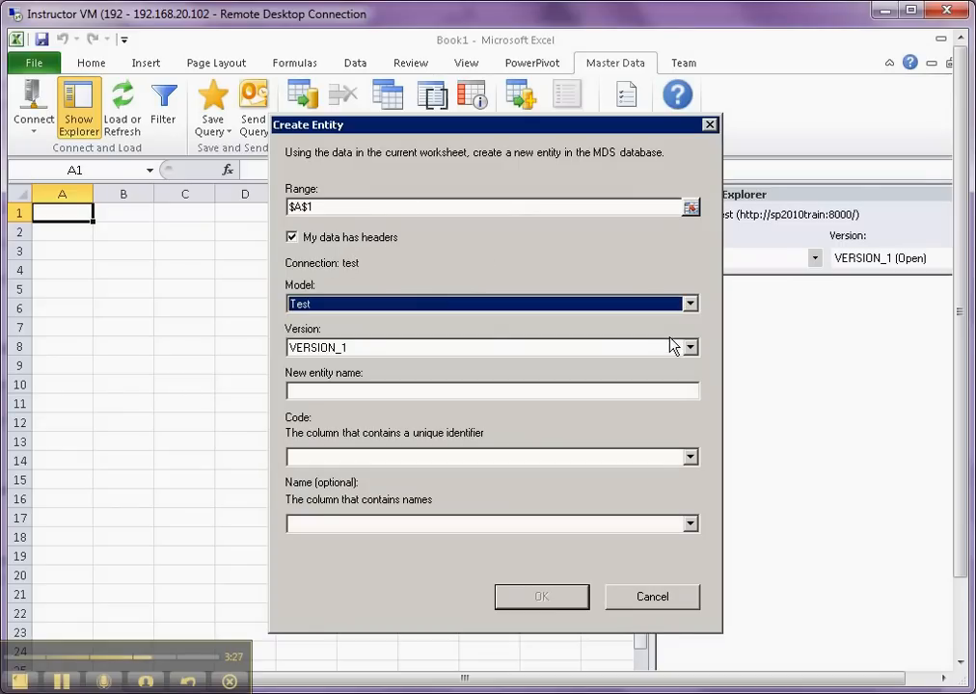
mouse_move(696, 360)
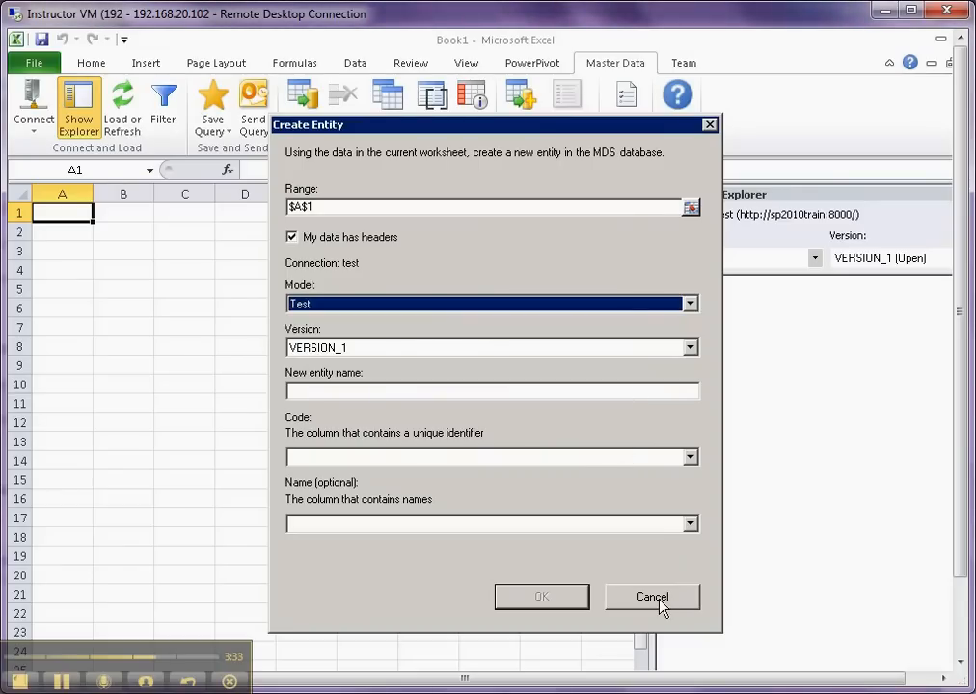
left_click(652, 597)
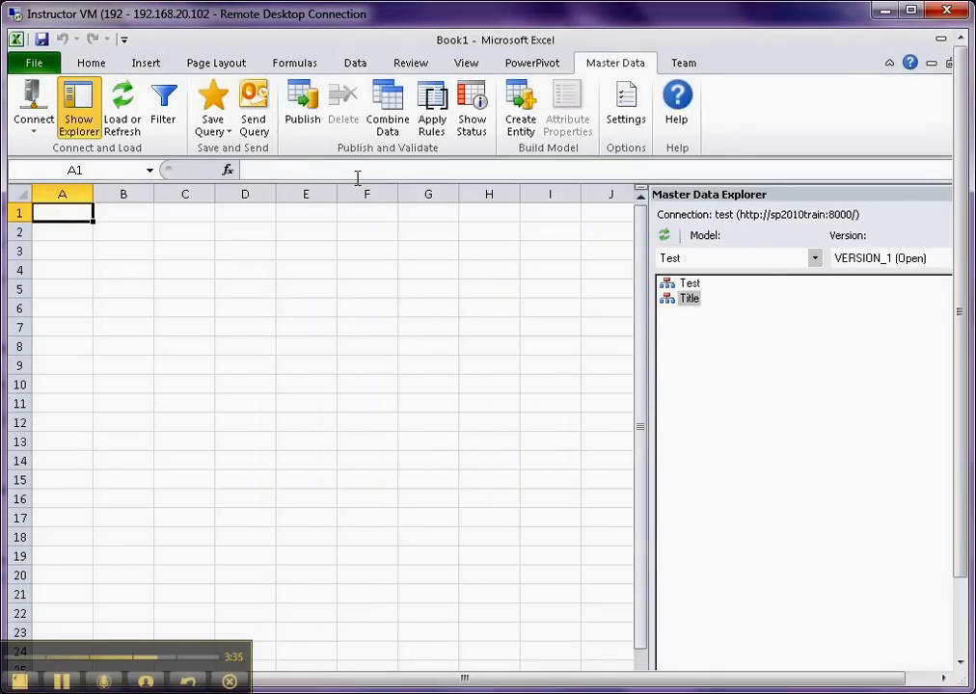
Step: Enter headers 'cities' and 'id' with rows la/1 and ny/2, and select A1:B3
type("cities")
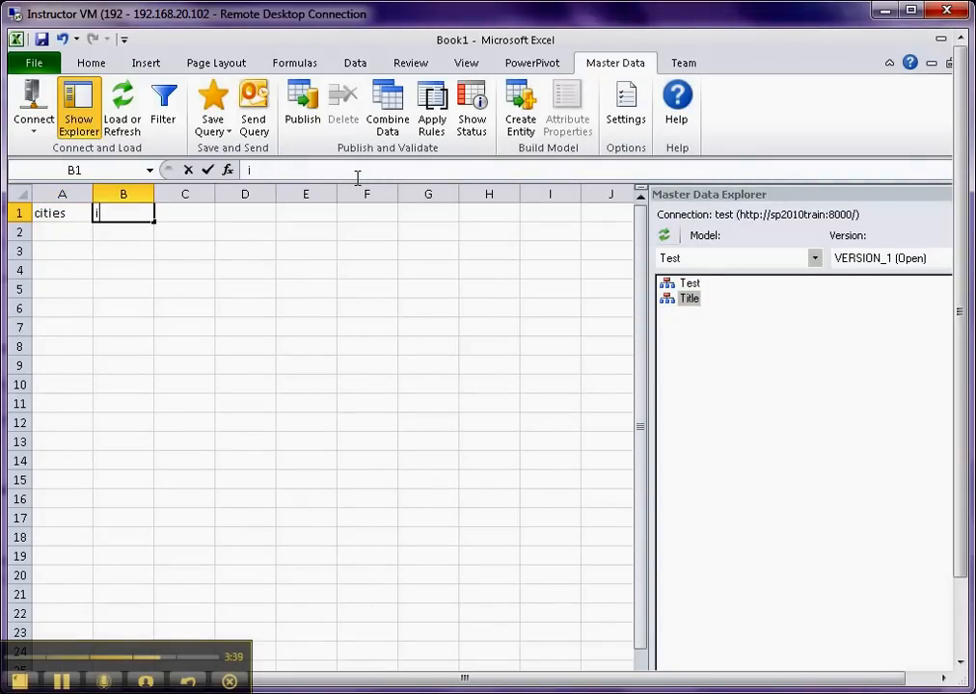
type("id")
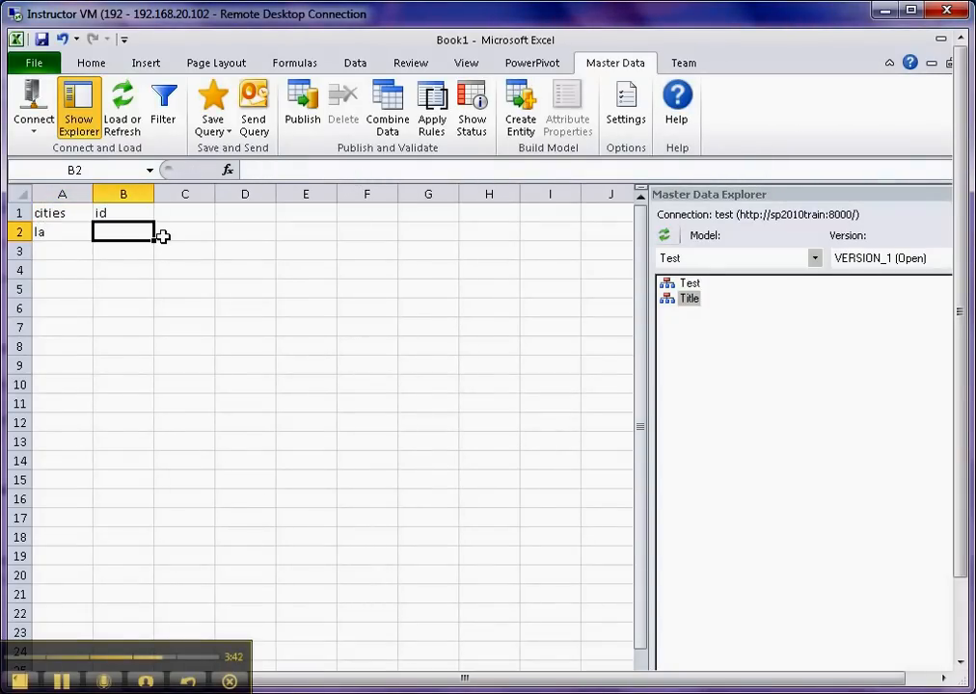
type("1")
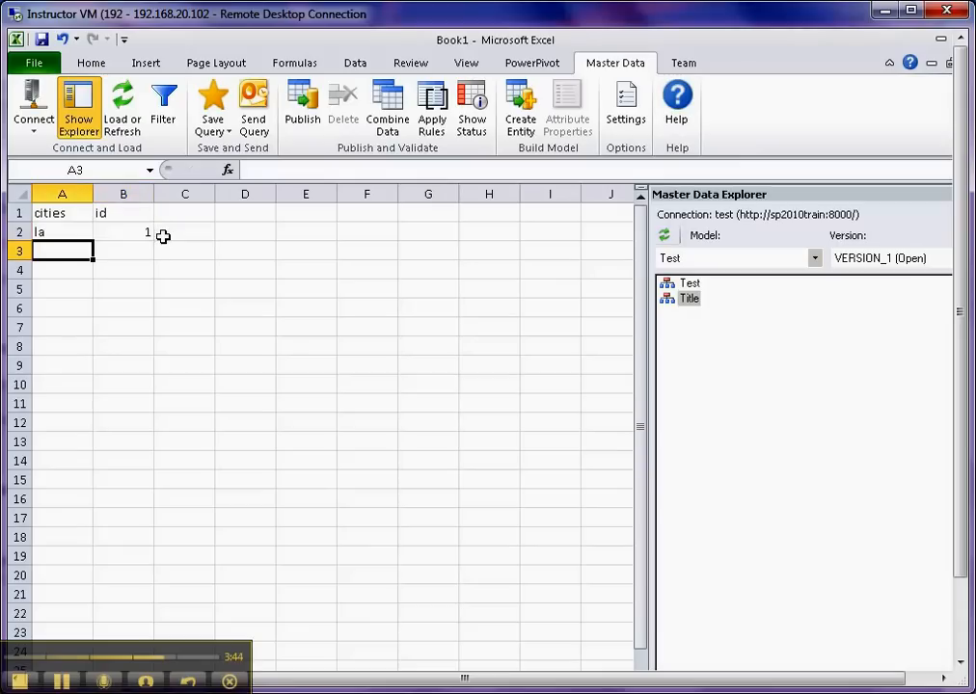
type("ny")
left_click(123, 251)
type("2")
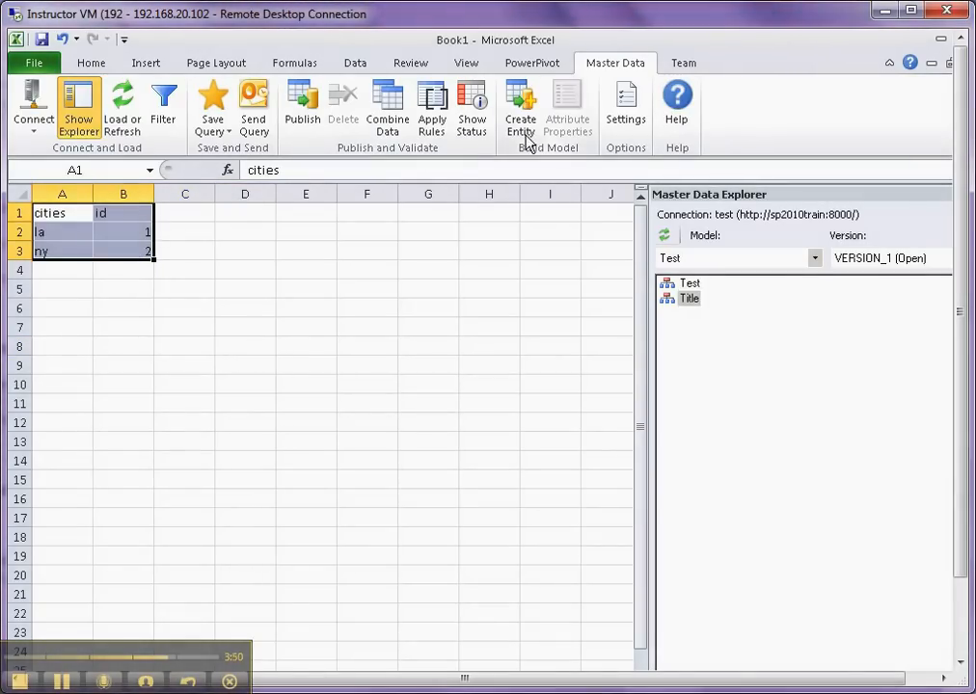
Step: Create entity 'Cities' from the table, with id as the code column and cities as names
left_click(520, 106)
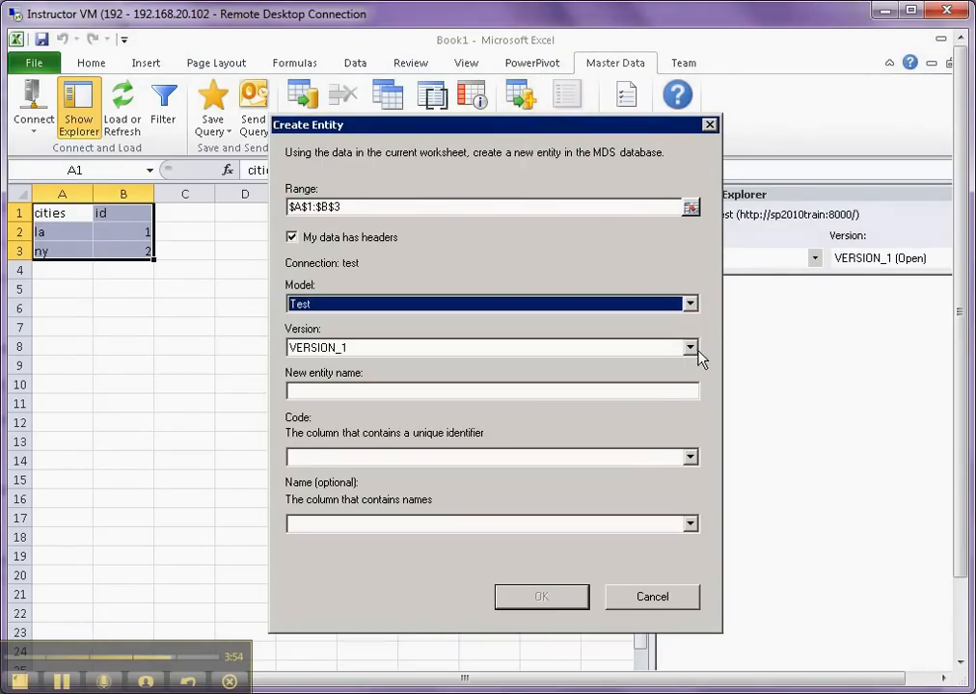
left_click(491, 391)
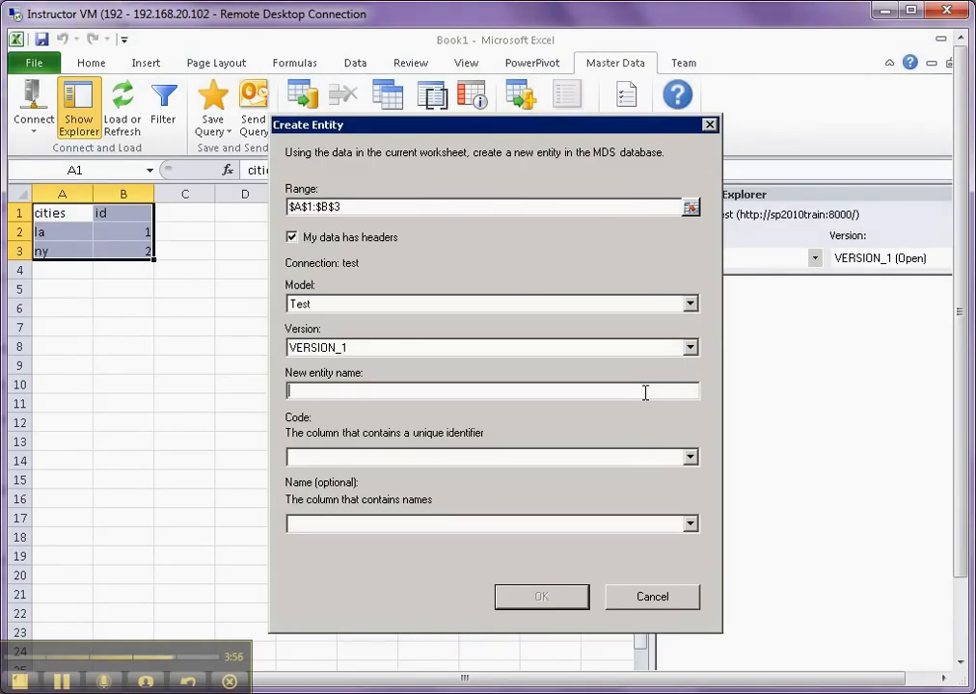
type("C")
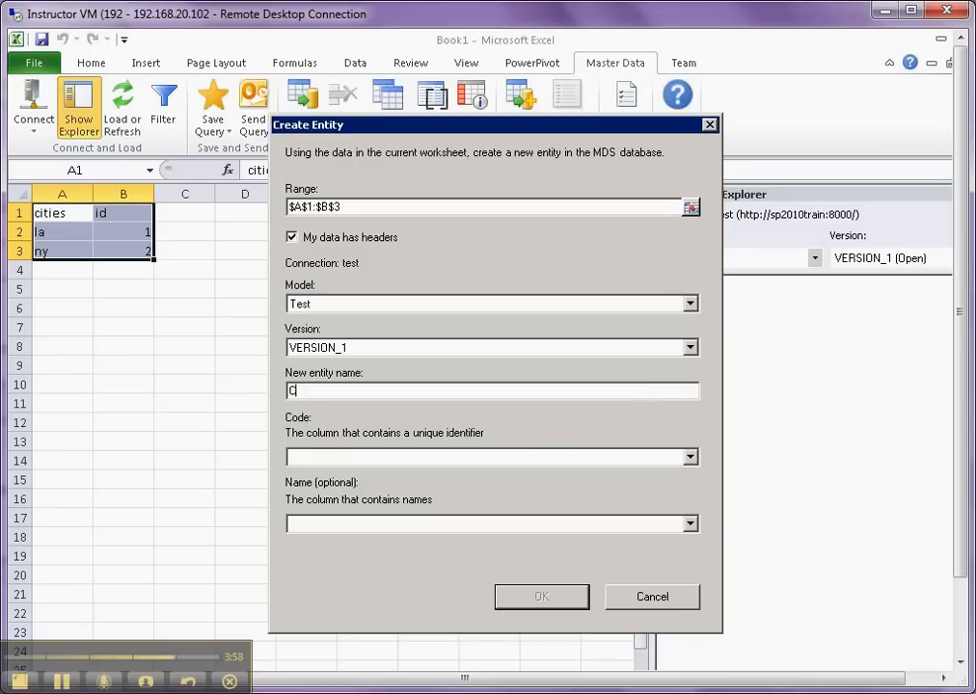
type("ities")
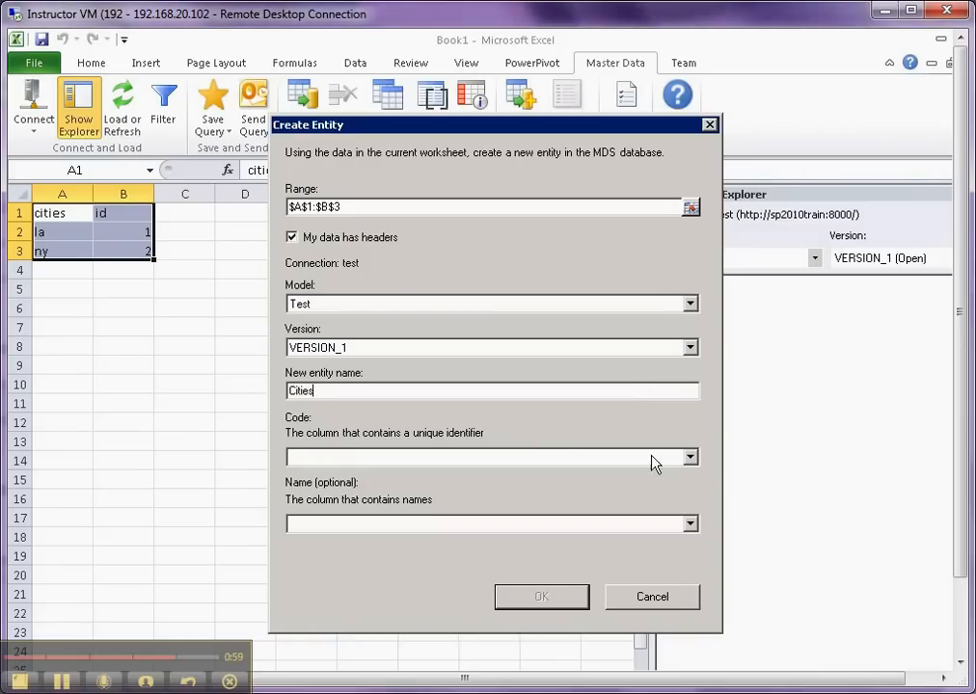
left_click(689, 458)
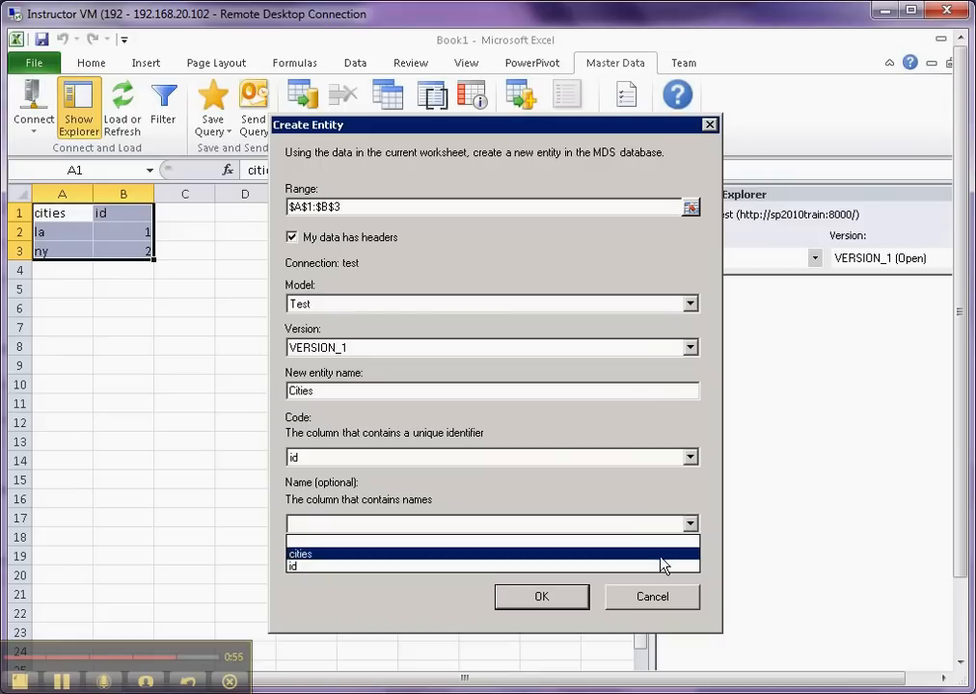
left_click(541, 596)
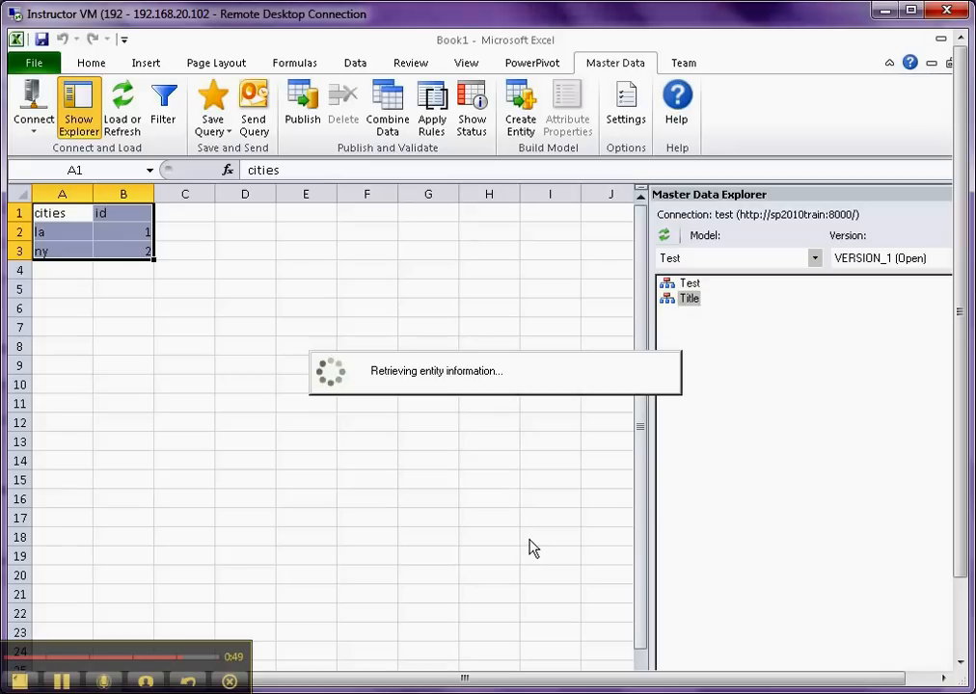
Step: Publish Cities, loading a Name/Code sheet with rows la 1 and ny 2
left_click(302, 107)
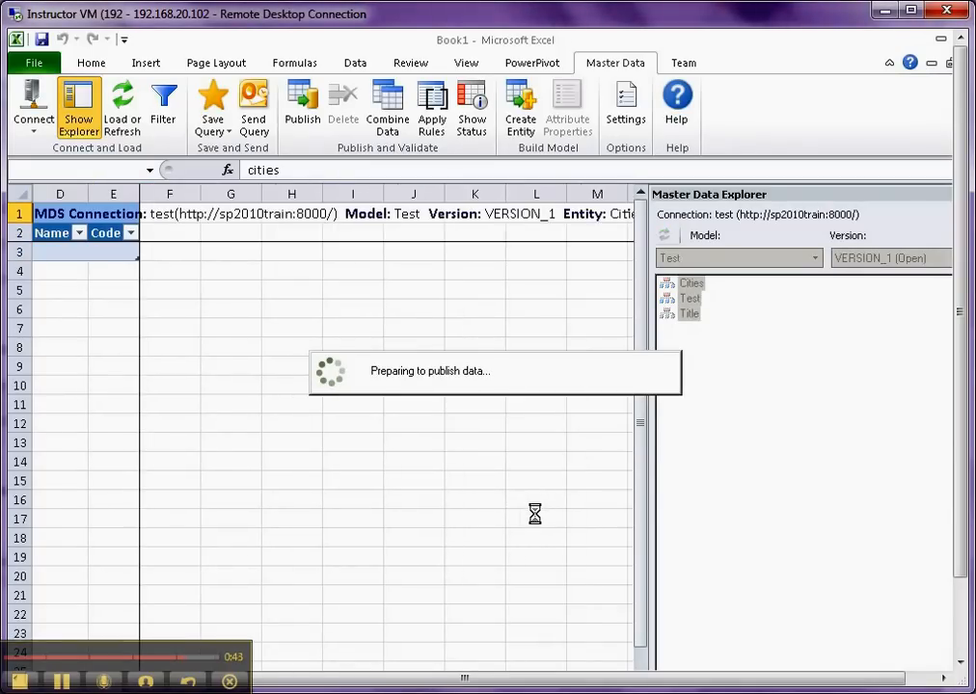
left_click(302, 106)
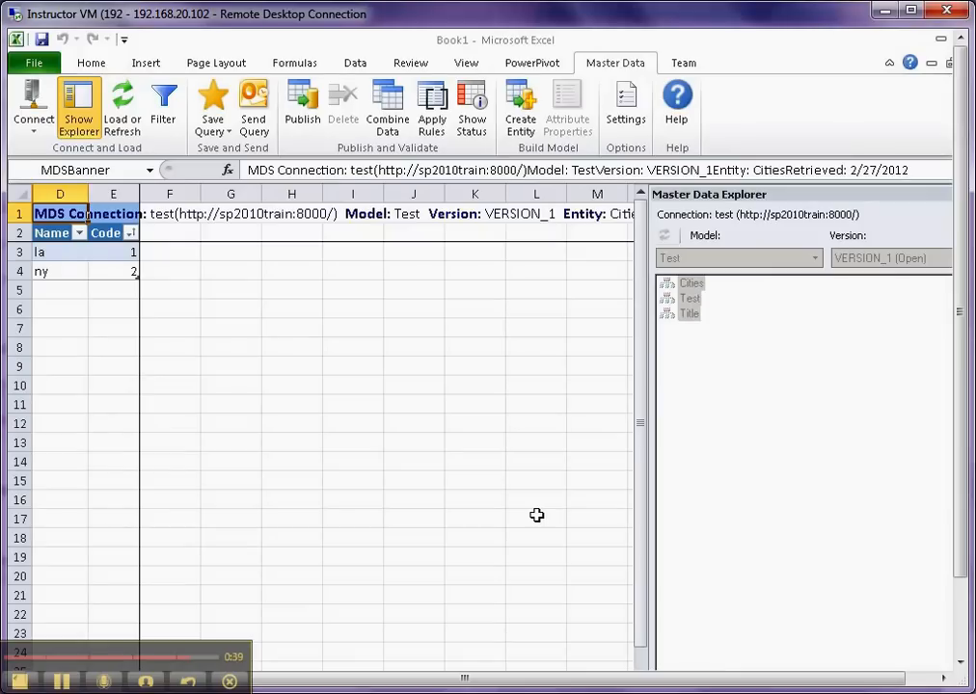
mouse_move(257, 349)
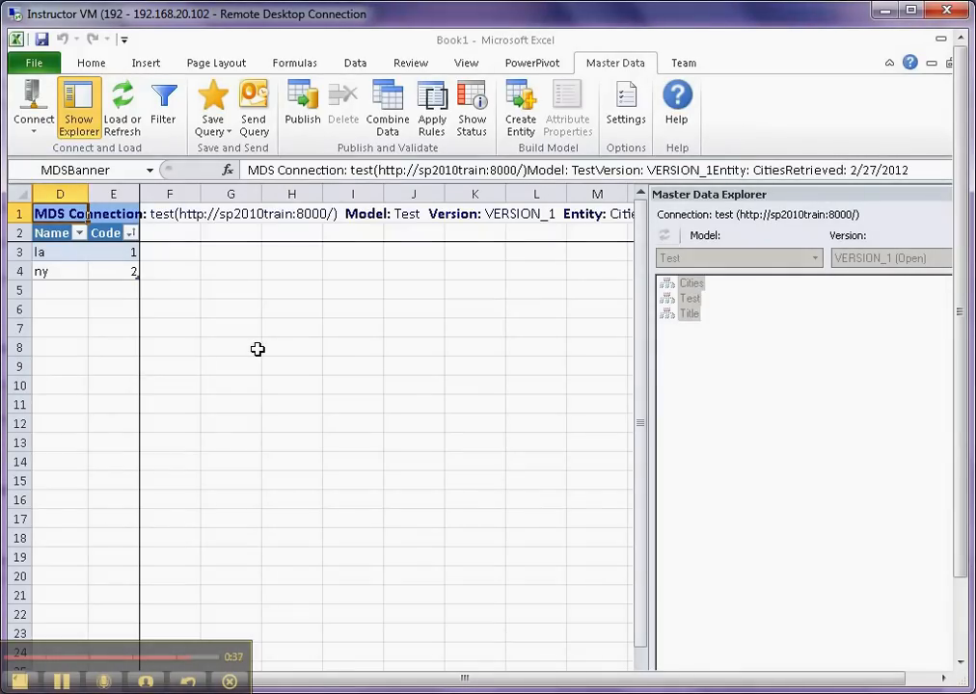
mouse_move(263, 349)
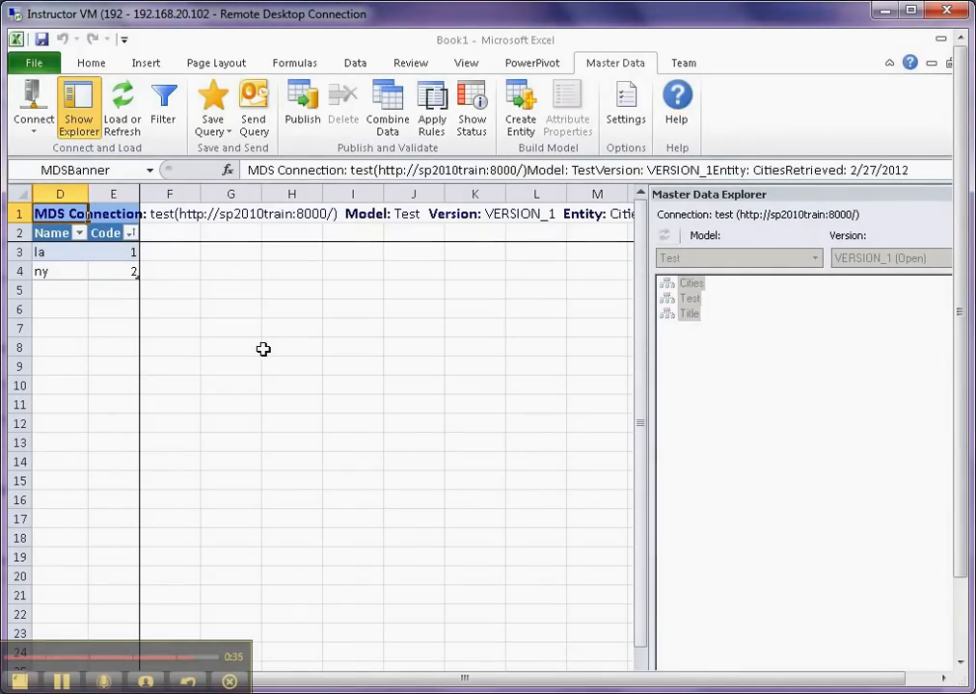
mouse_move(304, 344)
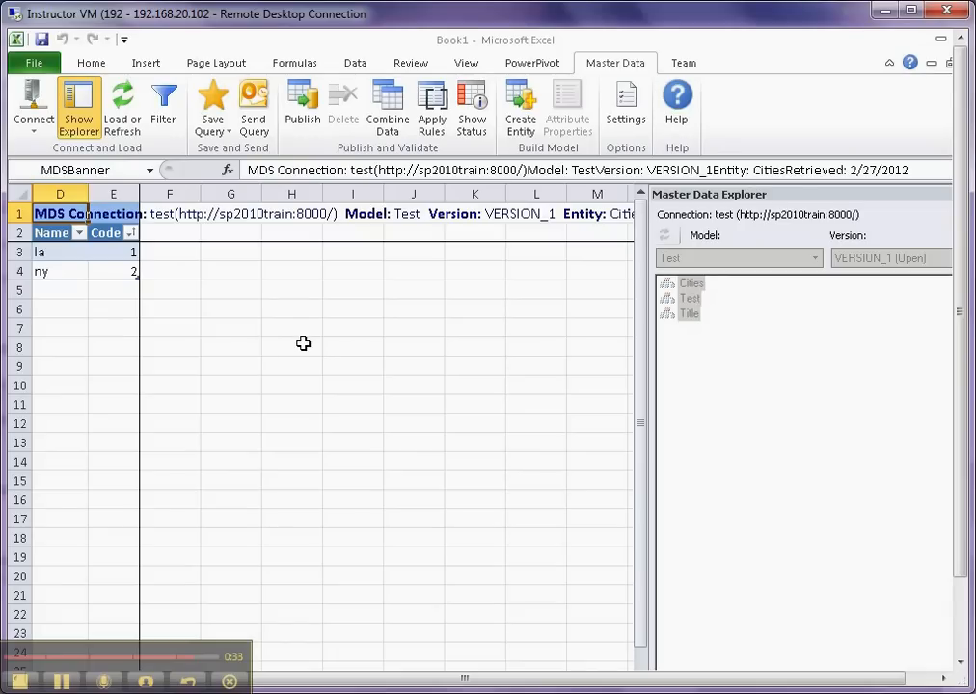
mouse_move(441, 150)
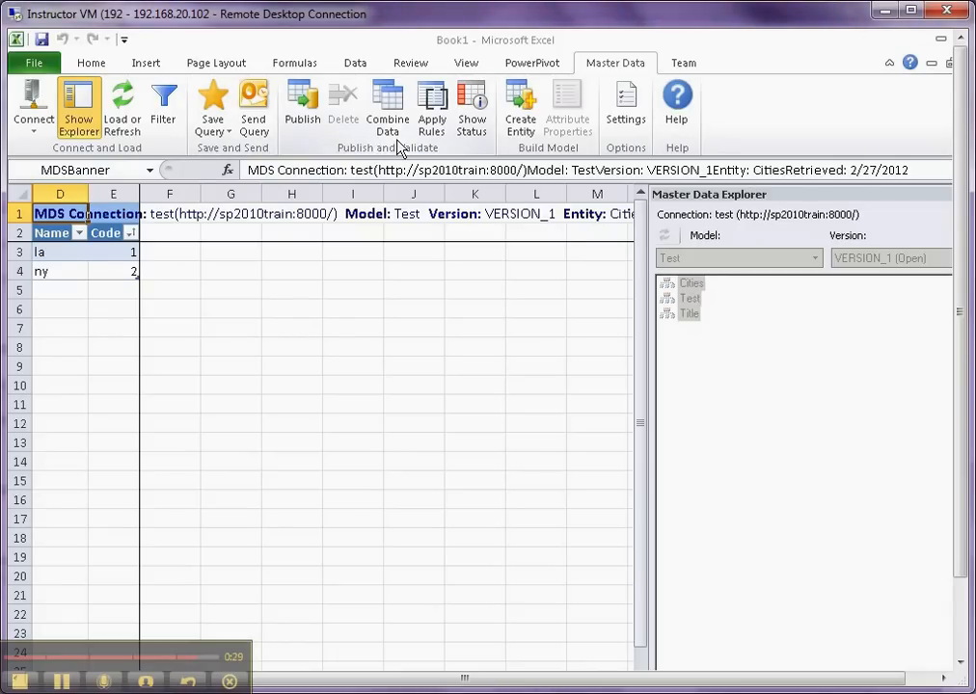
mouse_move(432, 322)
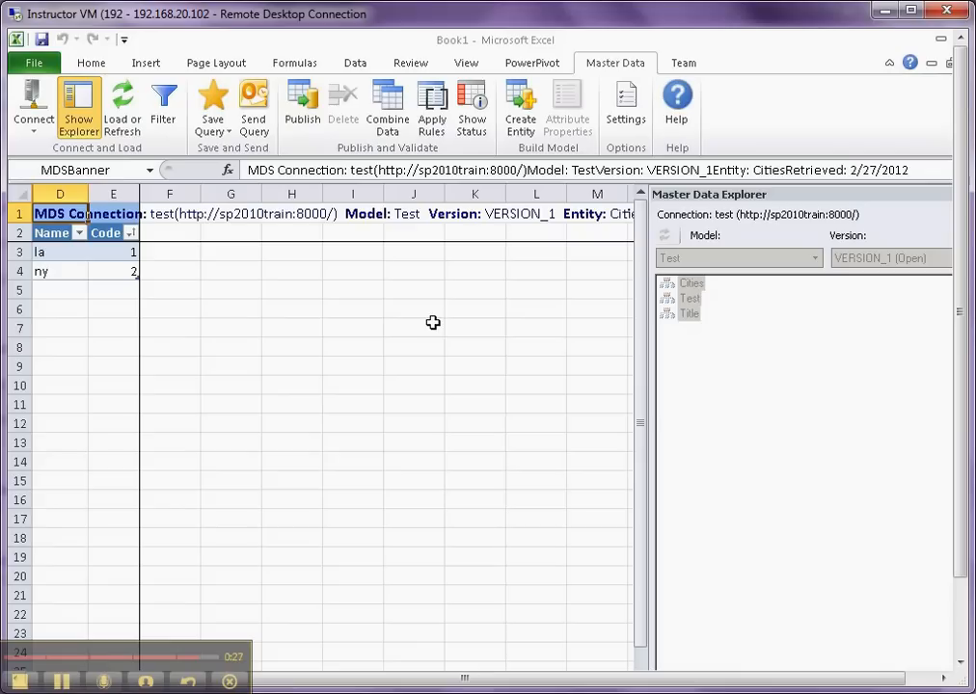
mouse_move(441, 323)
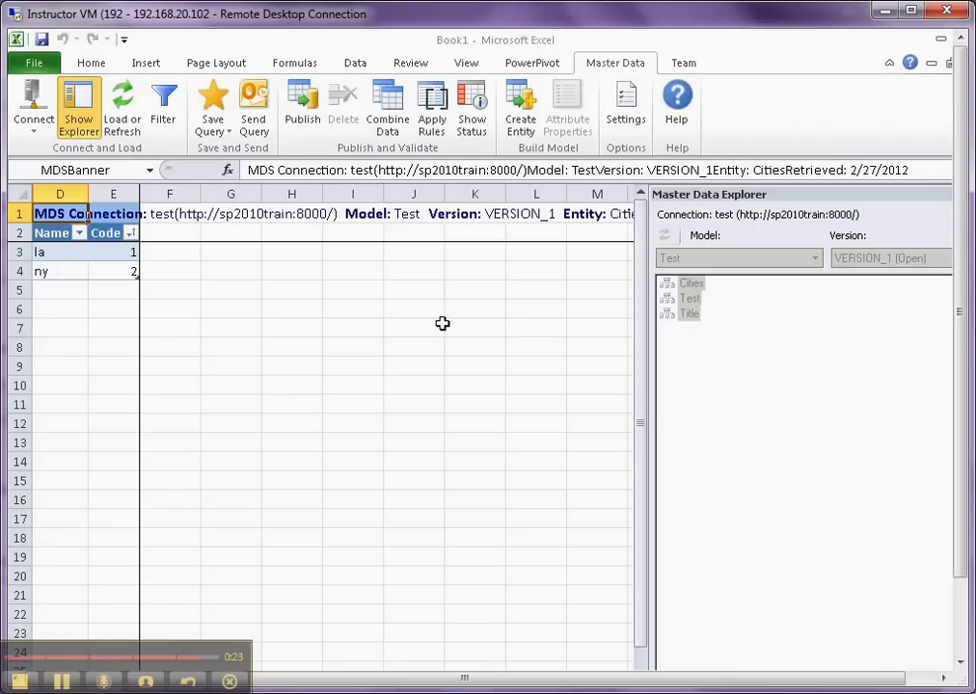
mouse_move(447, 322)
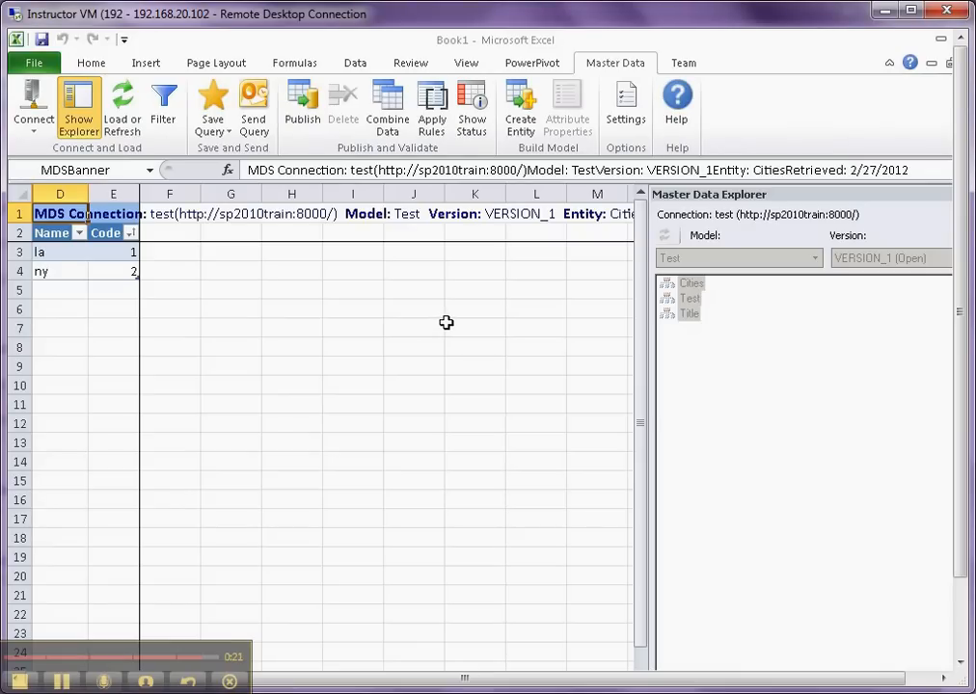